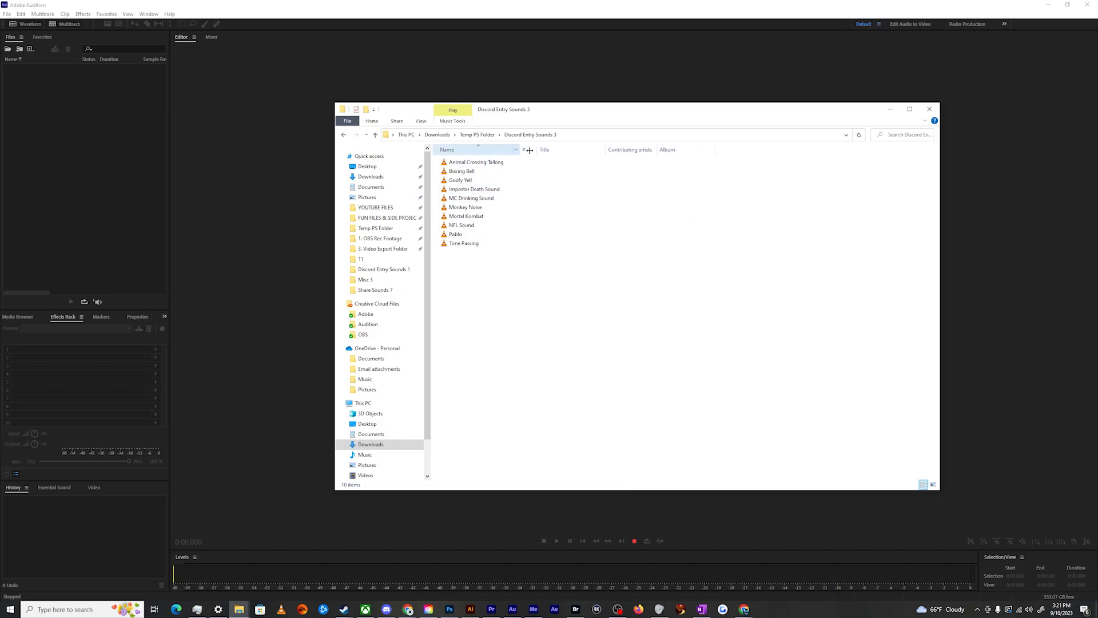
- Drag the ten MP3 clips from Discord Entry Sounds 3 into Audition's Files panel
click(476, 162)
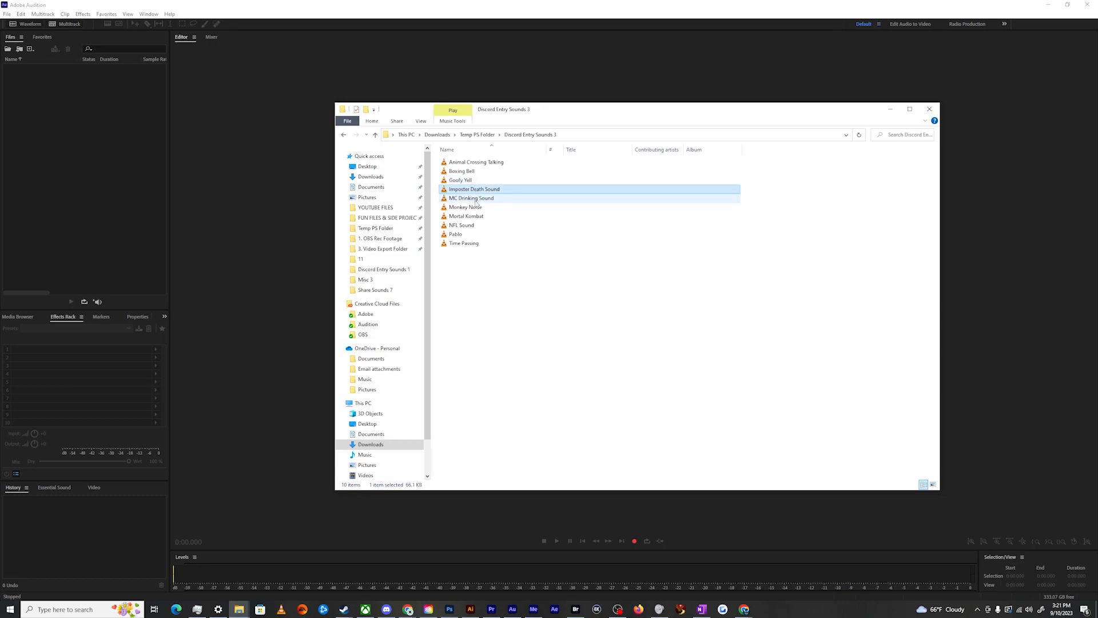
click(471, 198)
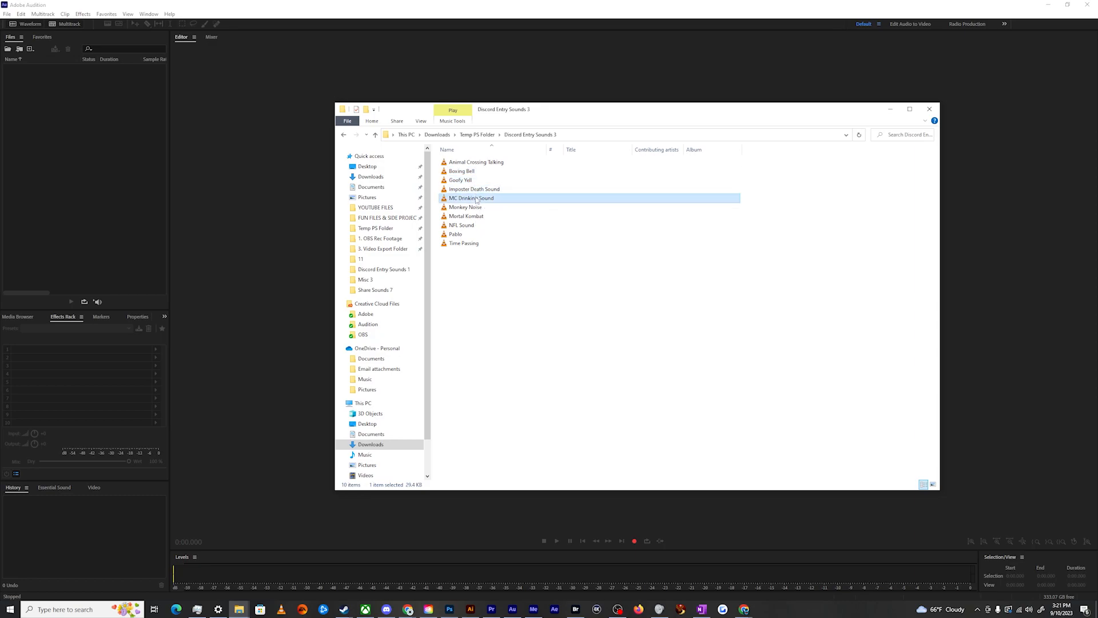
mouse_move(465, 207)
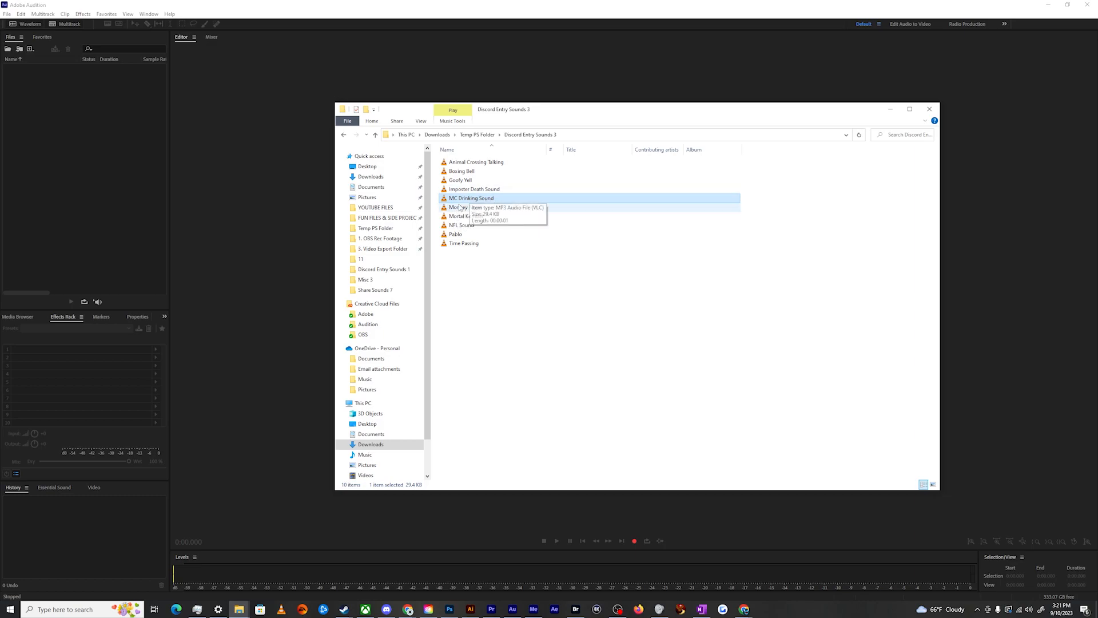
click(464, 206)
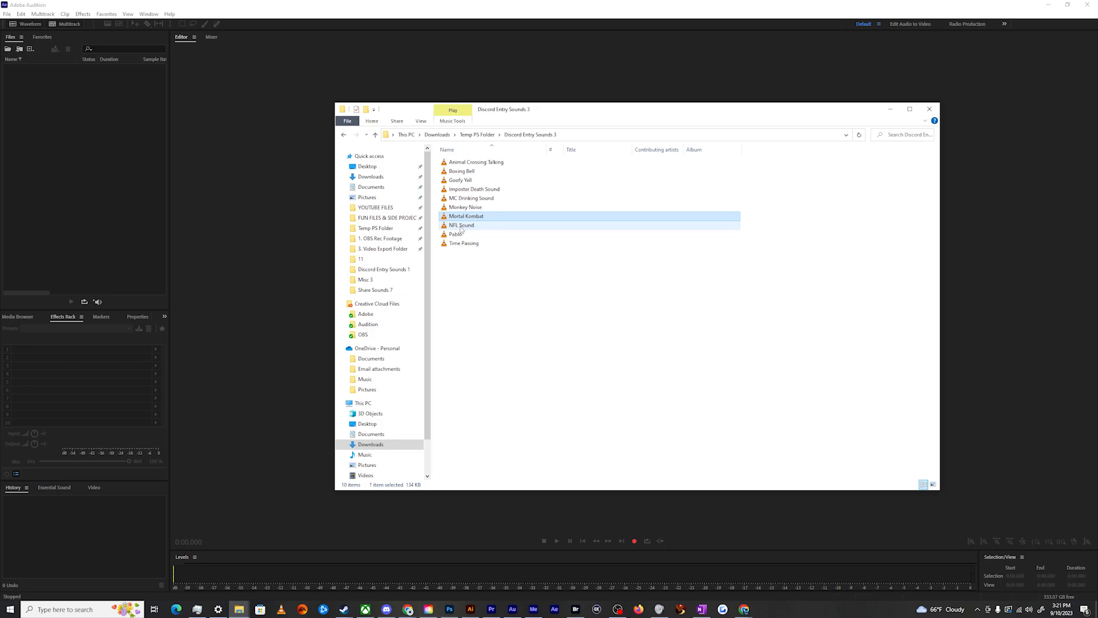
click(456, 234)
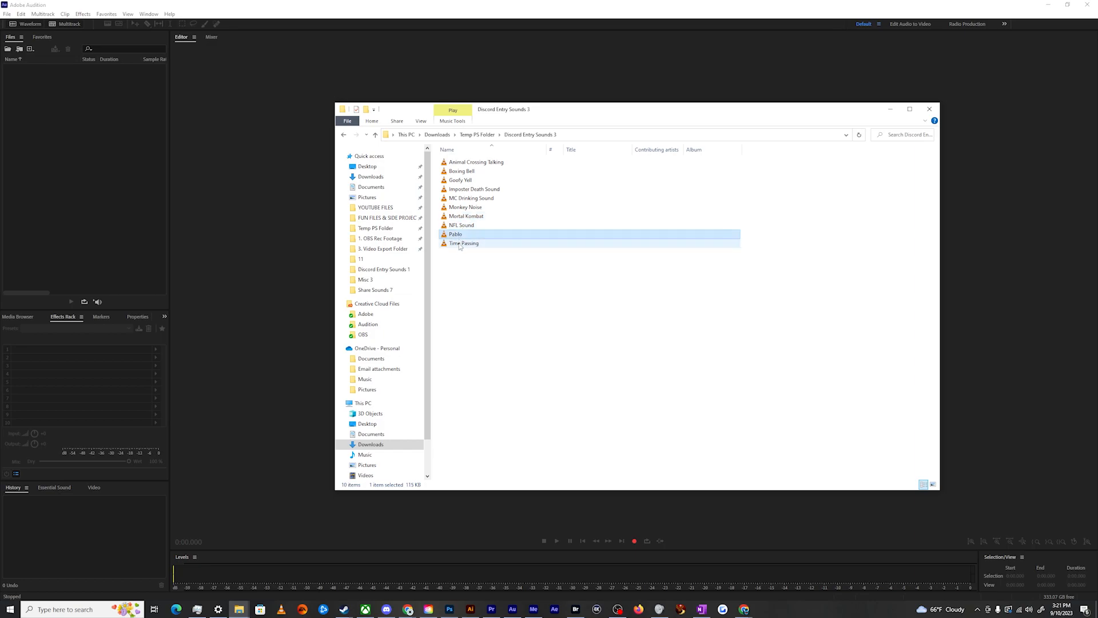
drag(469, 171, 469, 243)
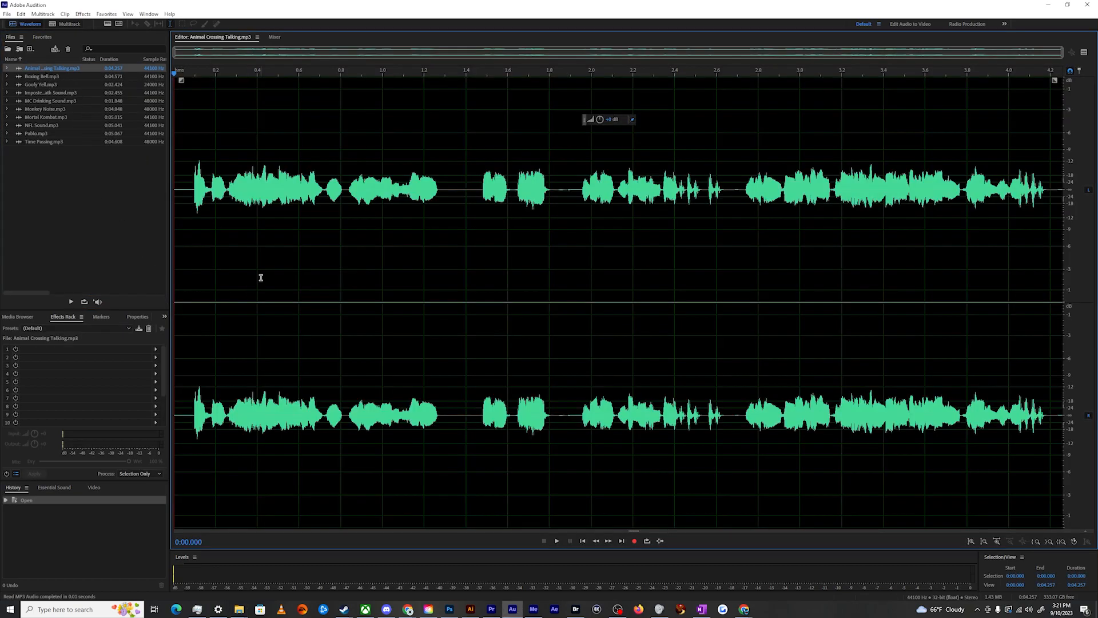
- Amplify and save the whole Animal Crossing Talking clip, then open Boing Bell.mp3
click(556, 540)
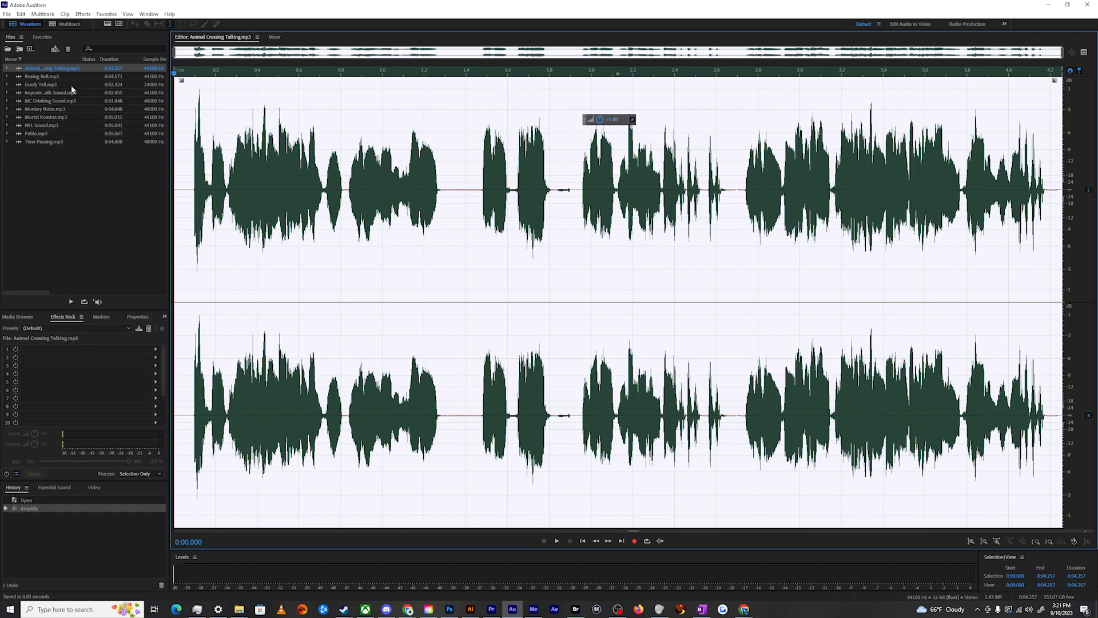
double_click(41, 75)
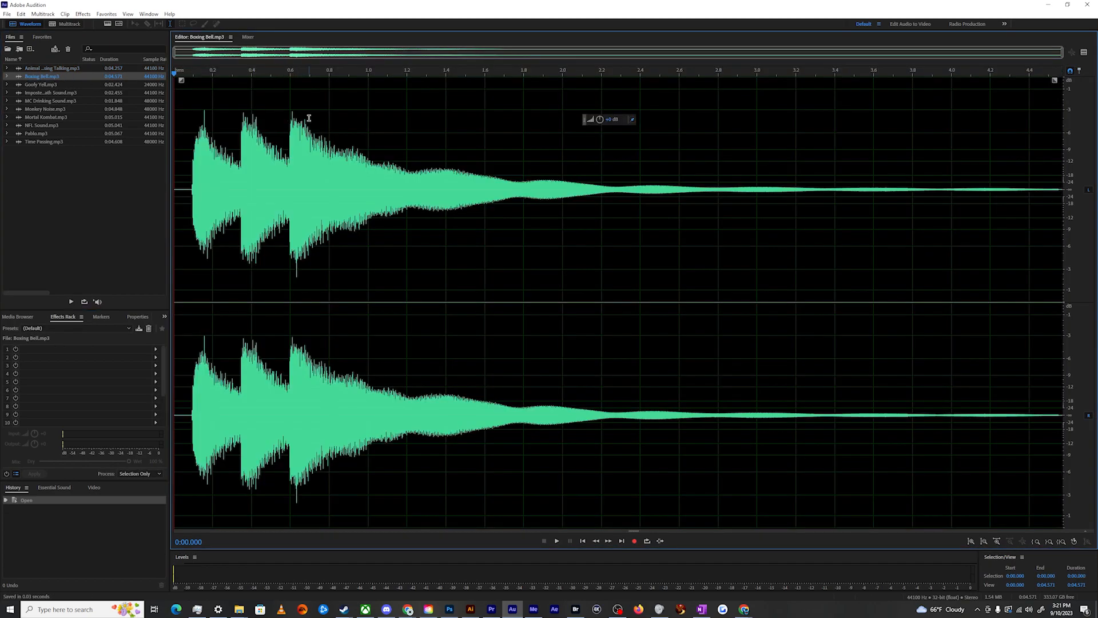
- Preview Boing Bell, Goofy Yell and Imposter Death Sound, ending on Monkey Noise.mp3
click(556, 539)
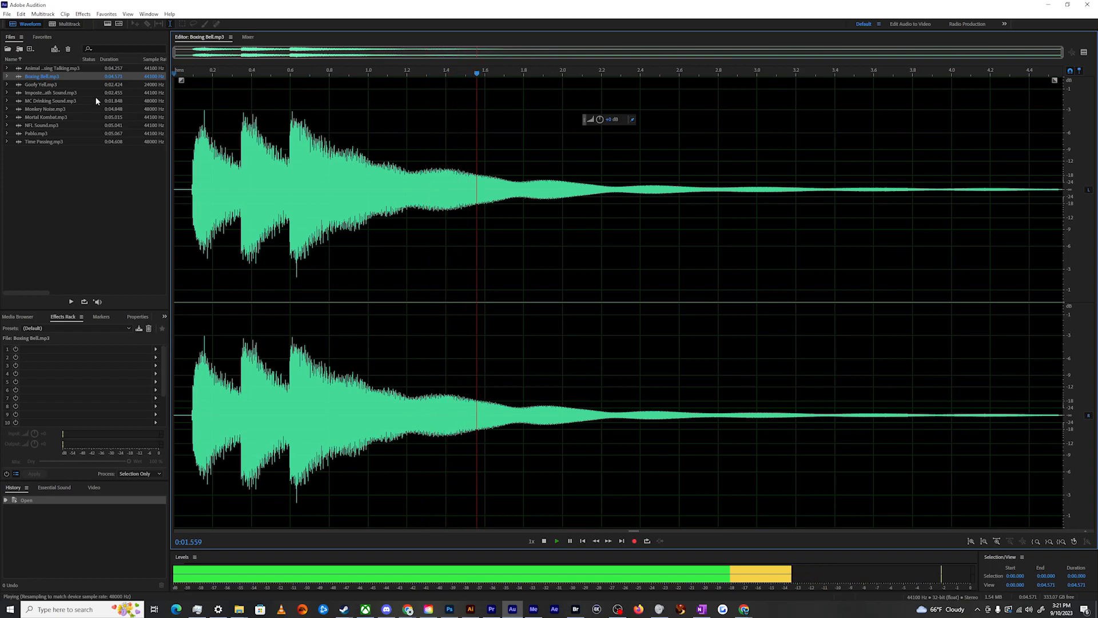
double_click(40, 84)
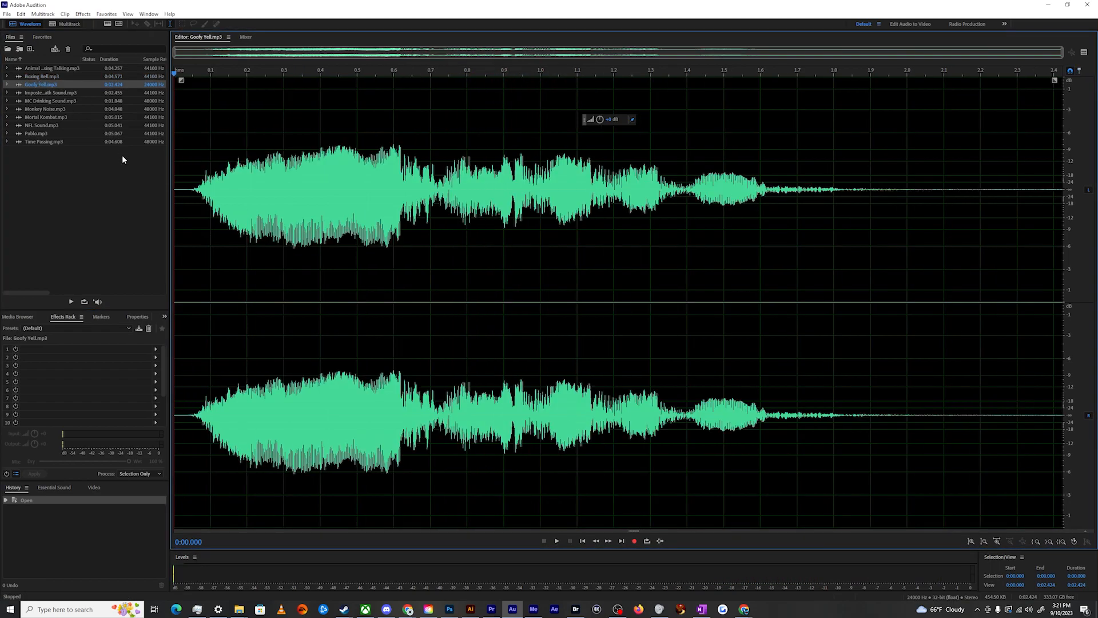
click(556, 540)
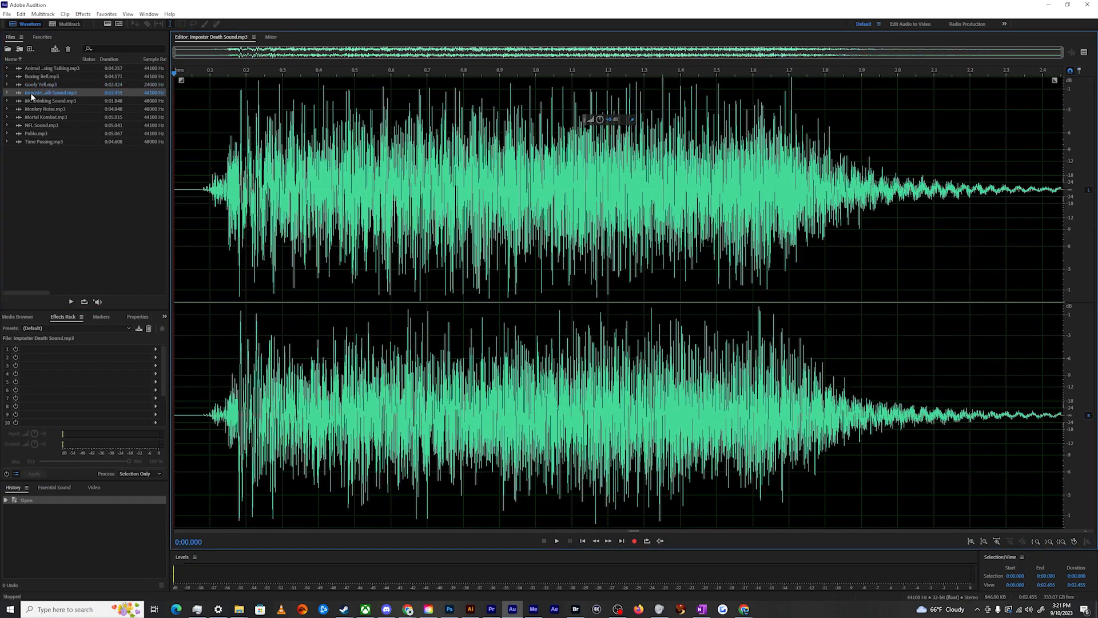
click(557, 540)
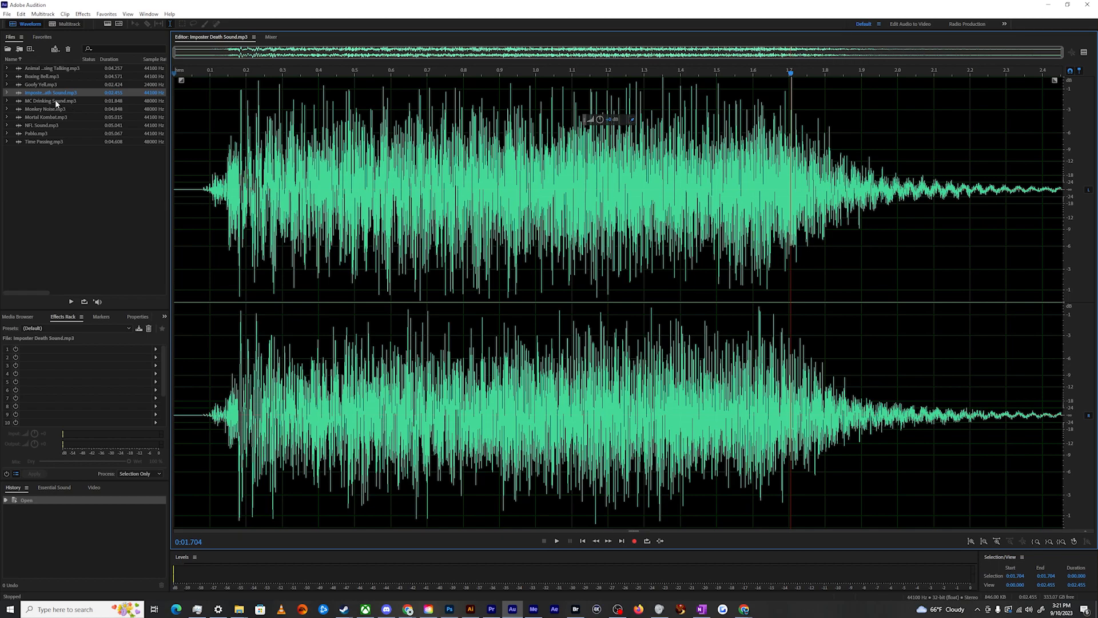
double_click(50, 100)
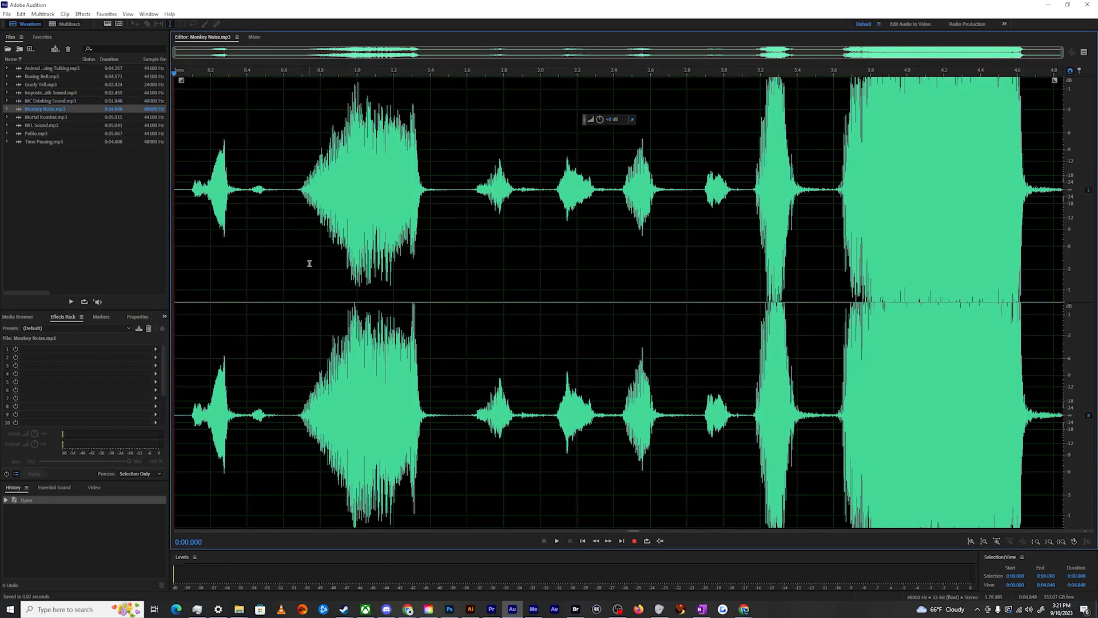
- Delete the excess audio from Mortal Kombat and NFL Sound, leaving NFL Sound unsaved
click(555, 539)
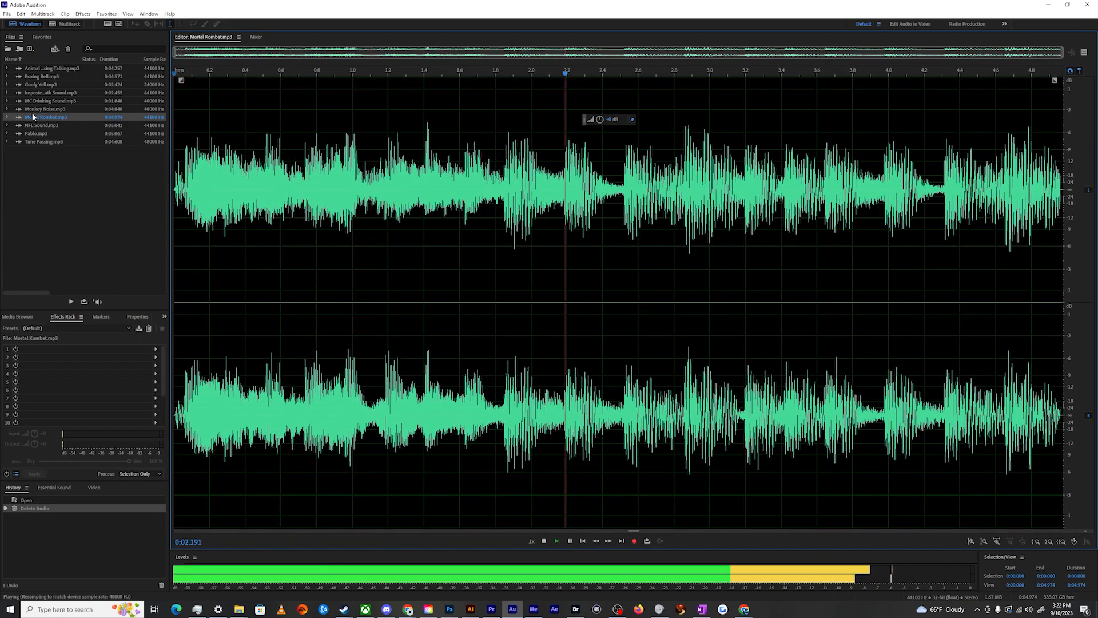
click(543, 539)
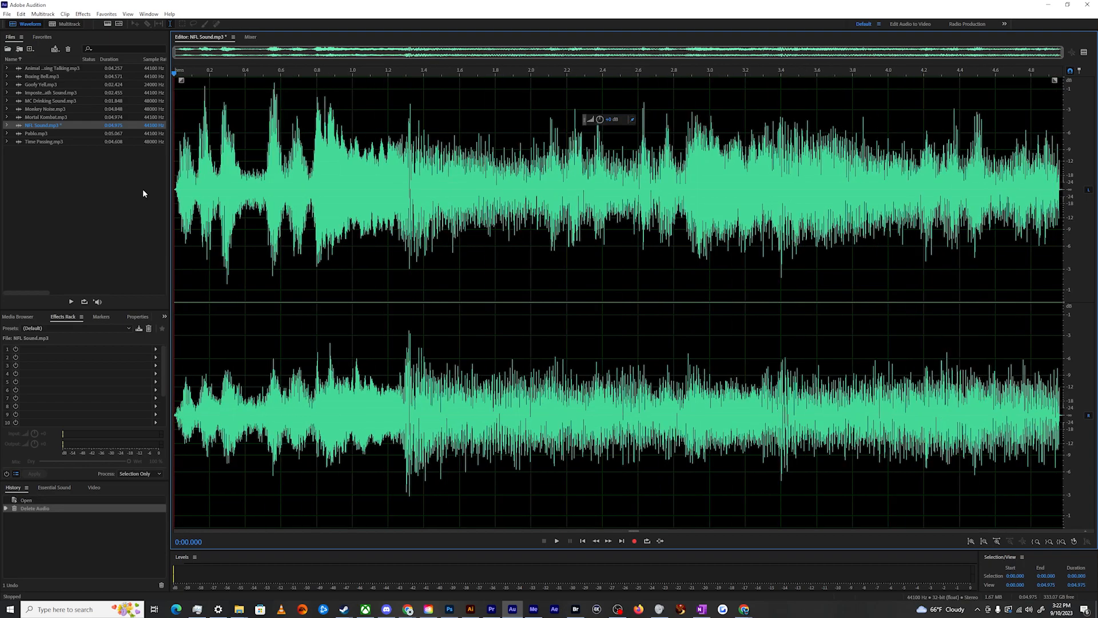
- Cut Pablo's end portion to bring it from 5.07 to 4.78 seconds, and save
click(556, 540)
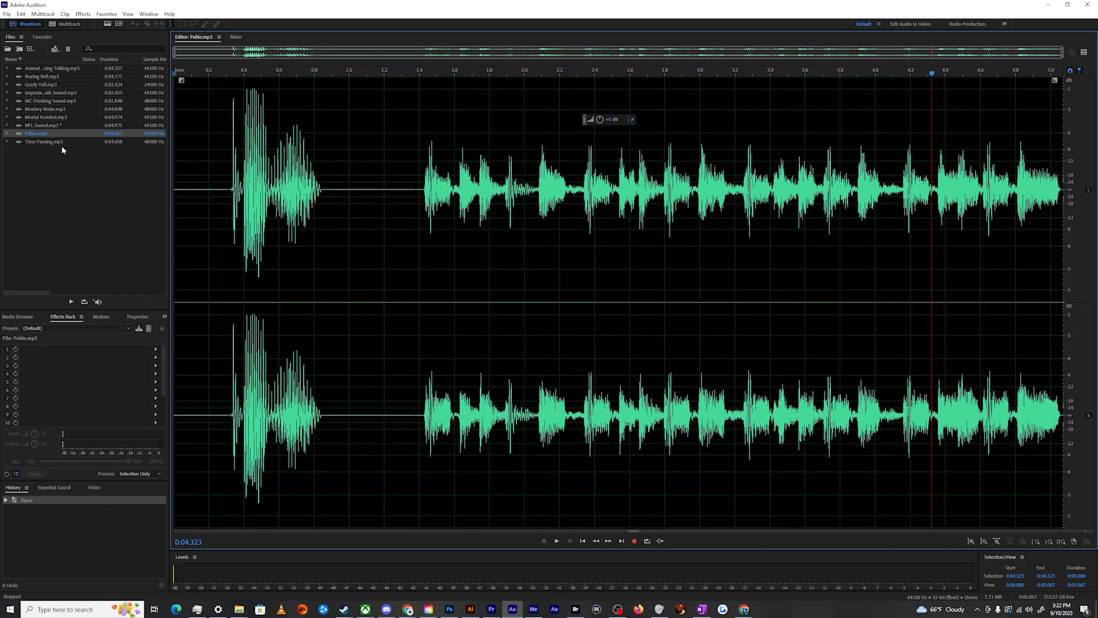
double_click(44, 141)
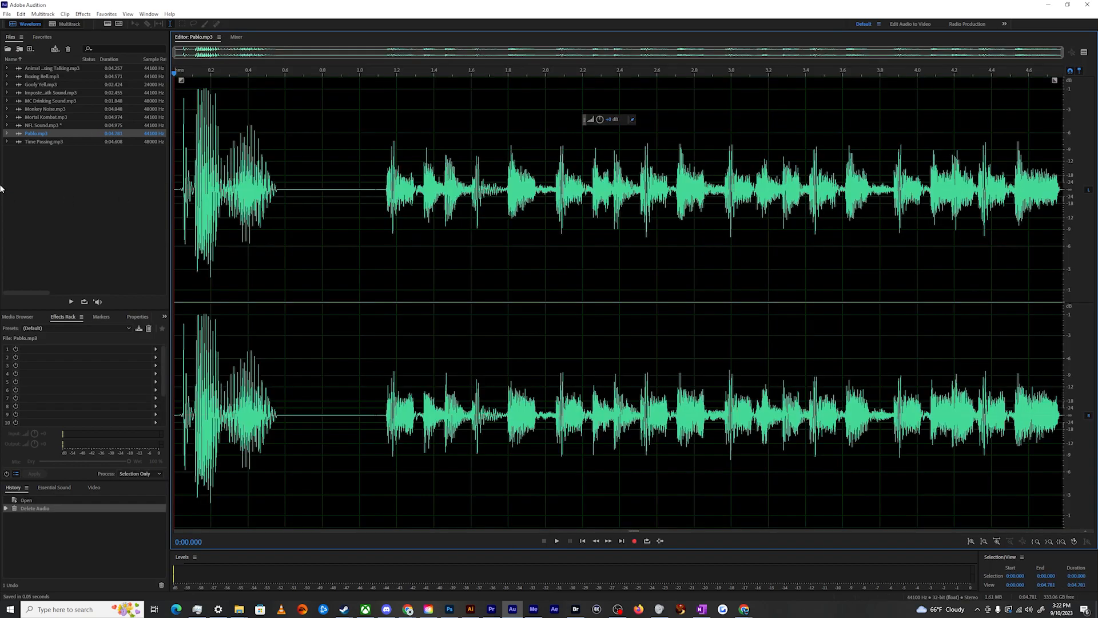
mouse_move(121, 143)
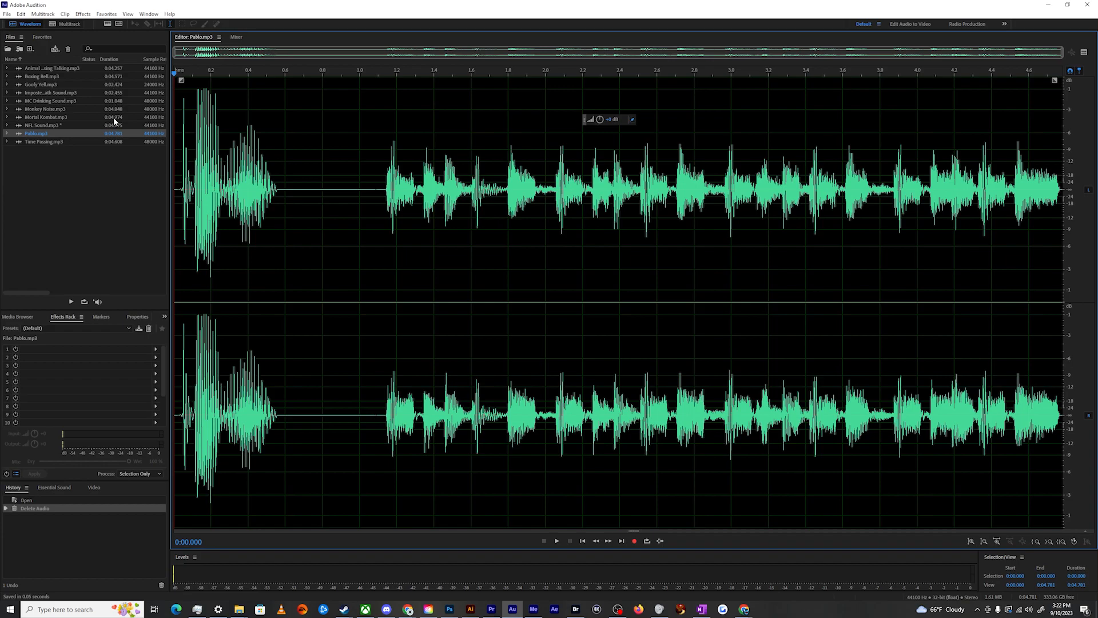
mouse_move(126, 112)
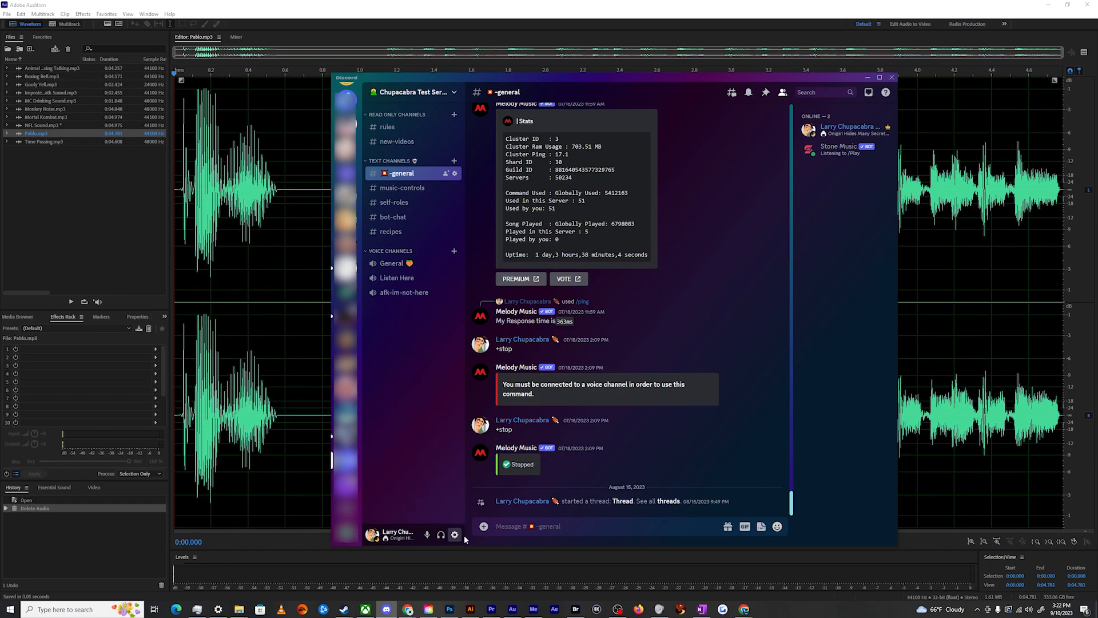
- Start deleting Metal Gear Ping from the server's Soundboard settings
click(454, 534)
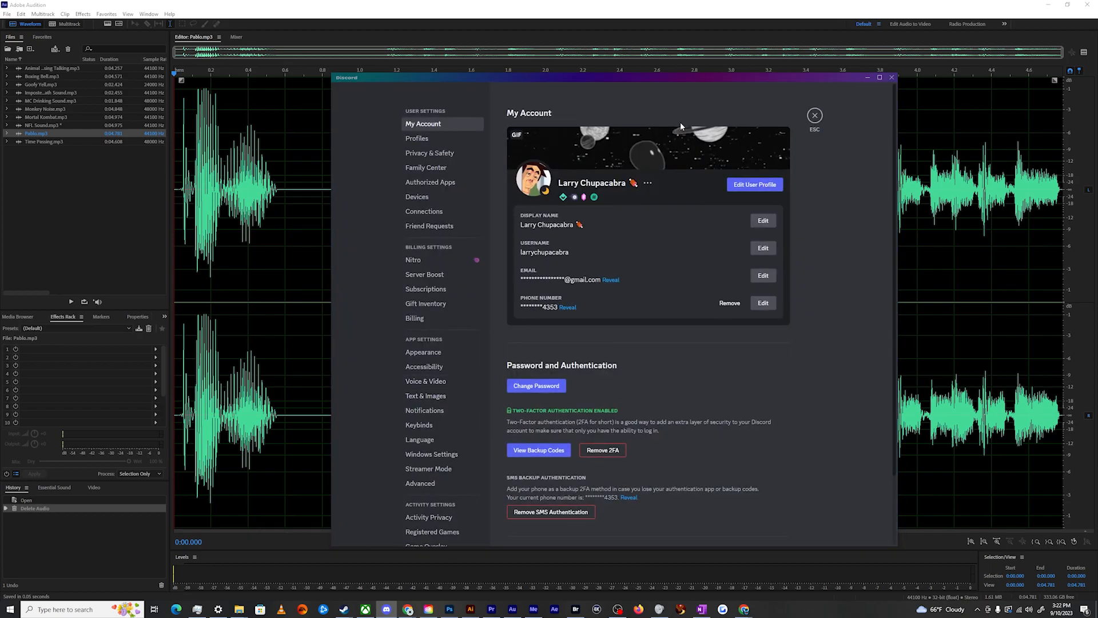
click(814, 115)
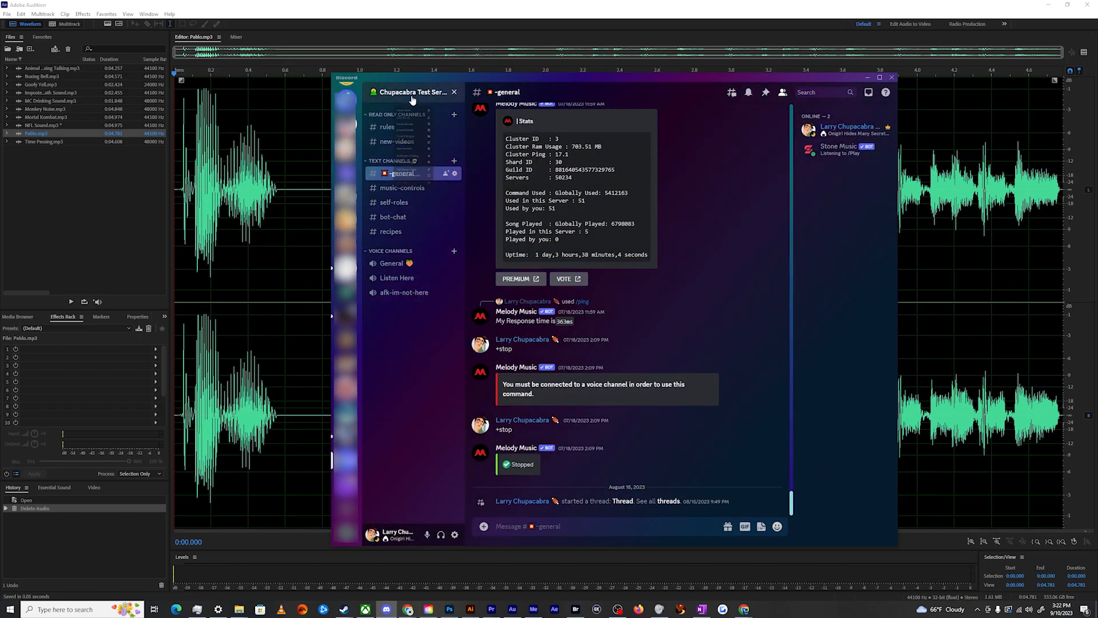
click(413, 91)
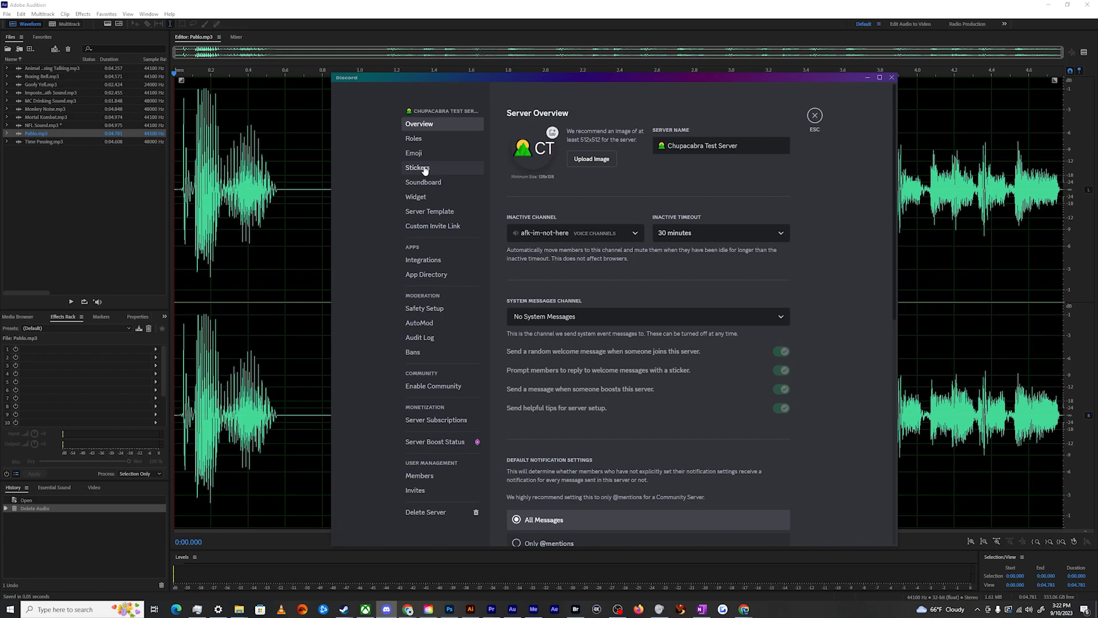
click(423, 182)
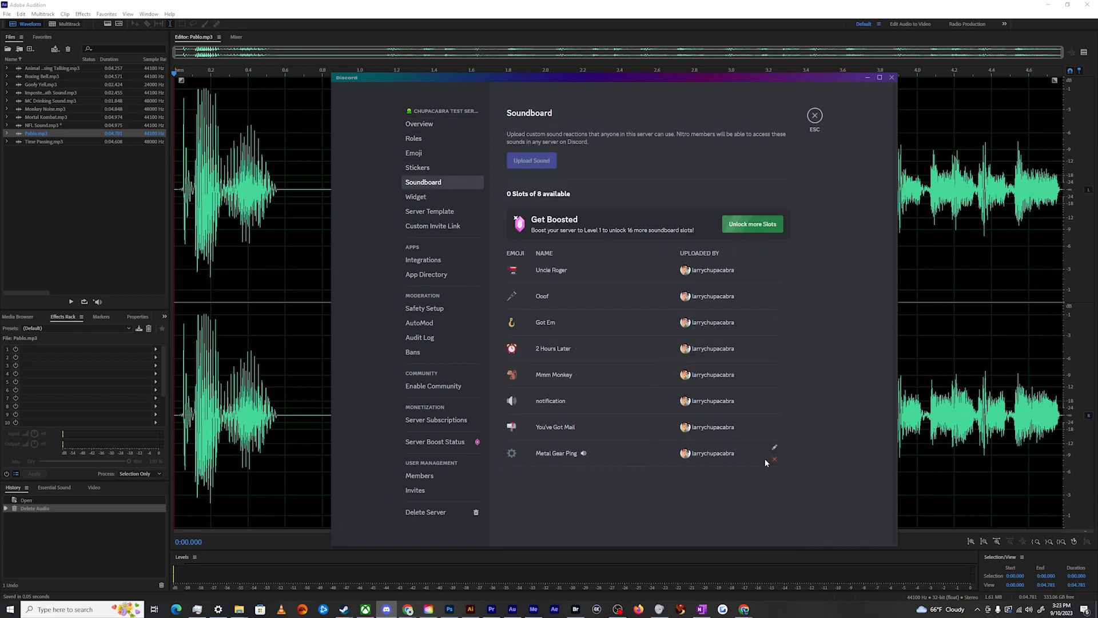
click(773, 459)
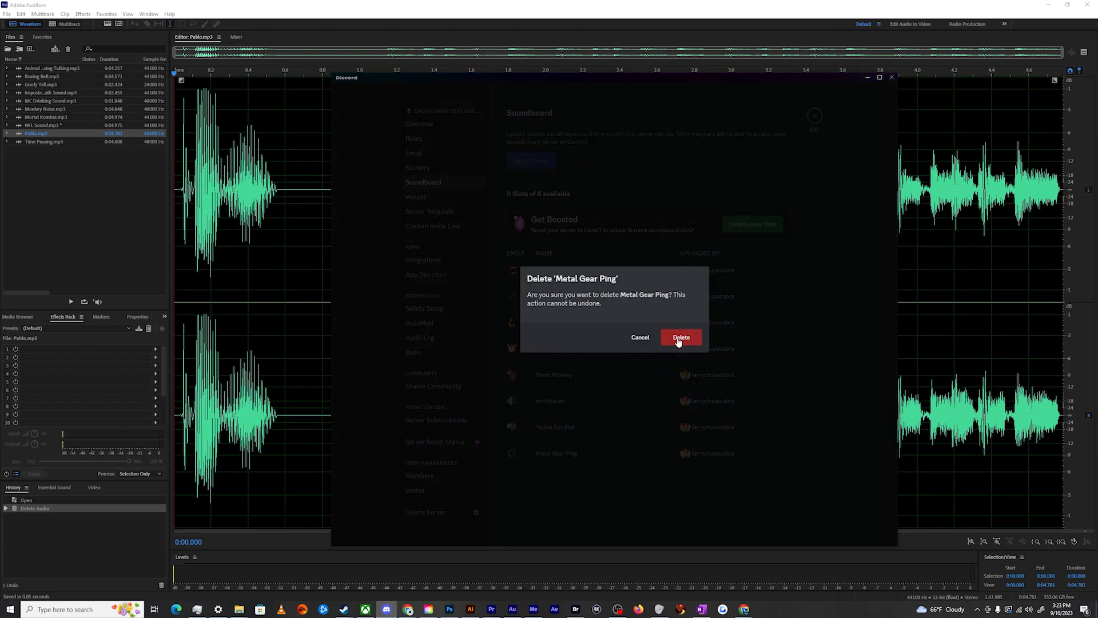
- Load lets go.mp3 into Discord's Upload a Sound form
click(680, 337)
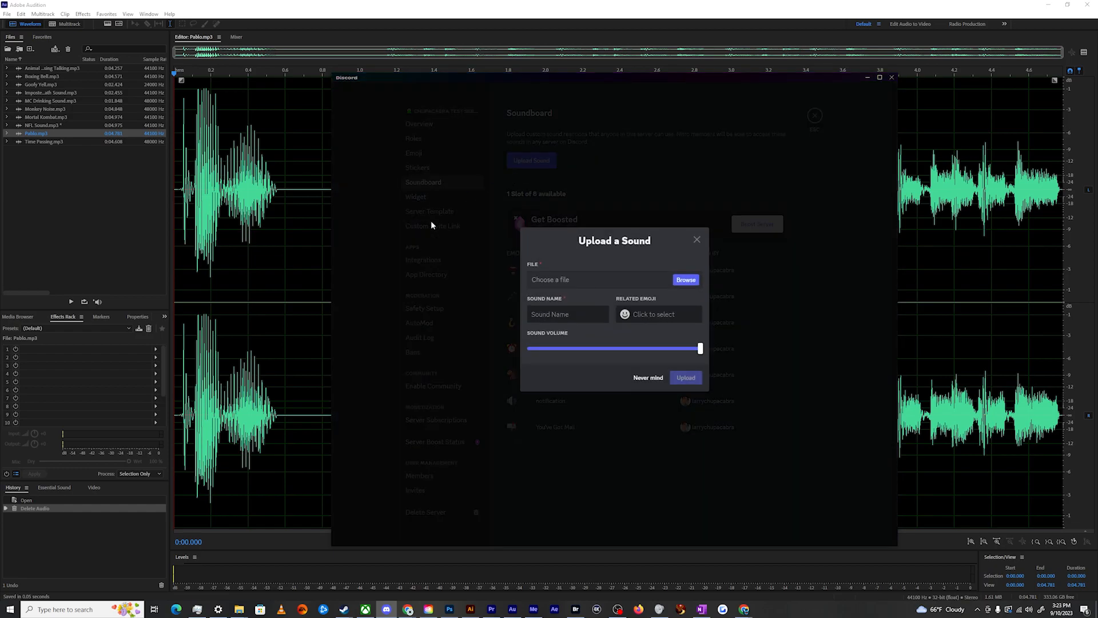
click(685, 280)
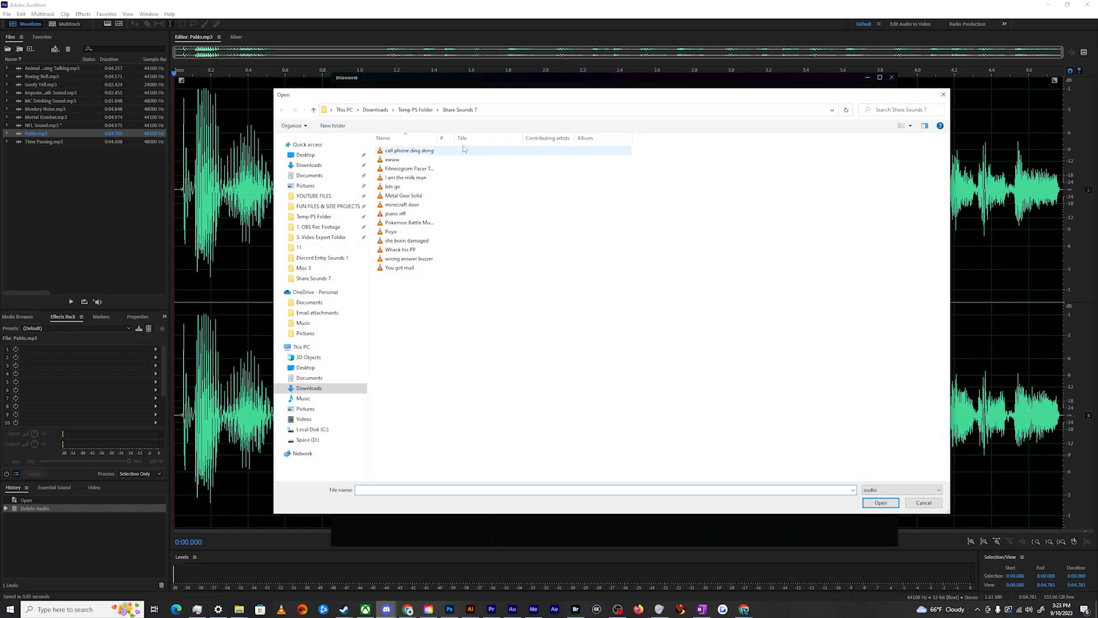
click(393, 187)
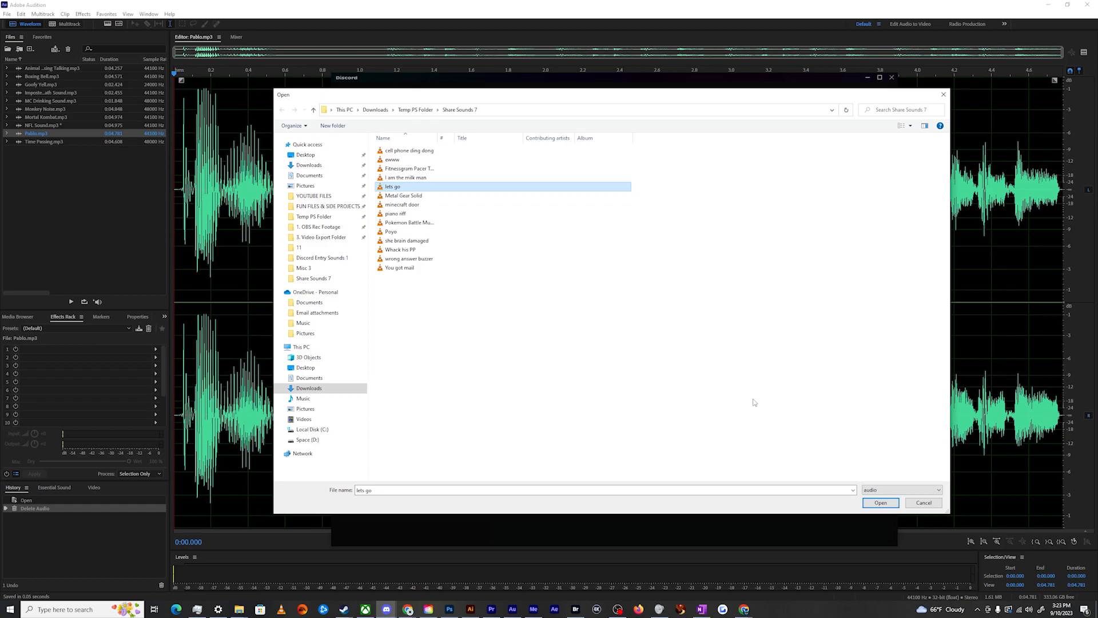
click(880, 502)
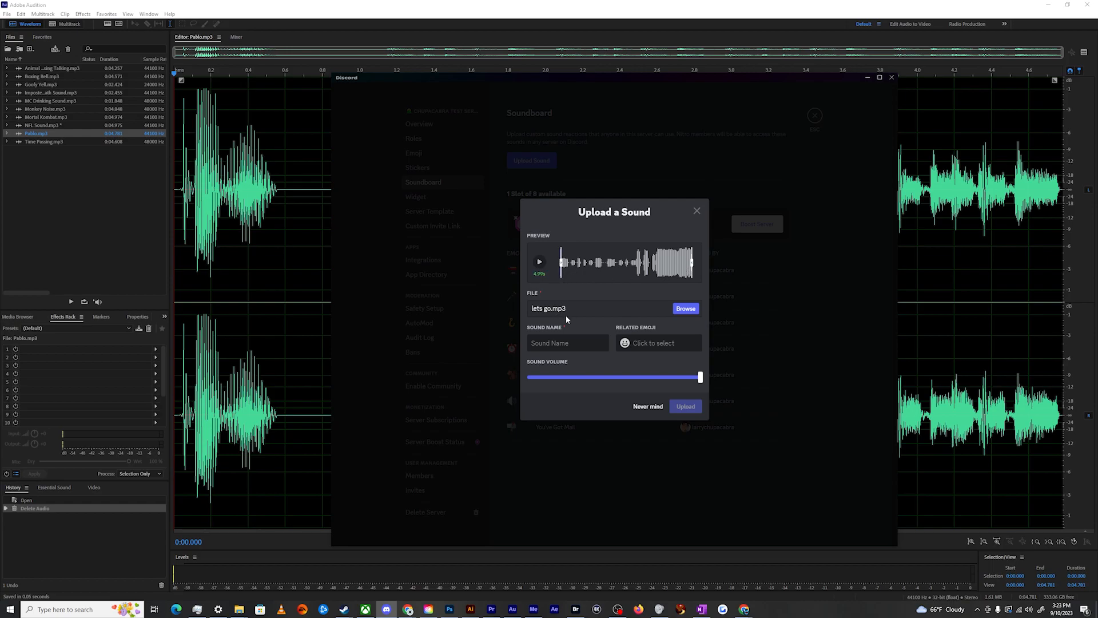
- Upload the sound as 'Lets Go' with the :goat: related emoji
click(539, 262)
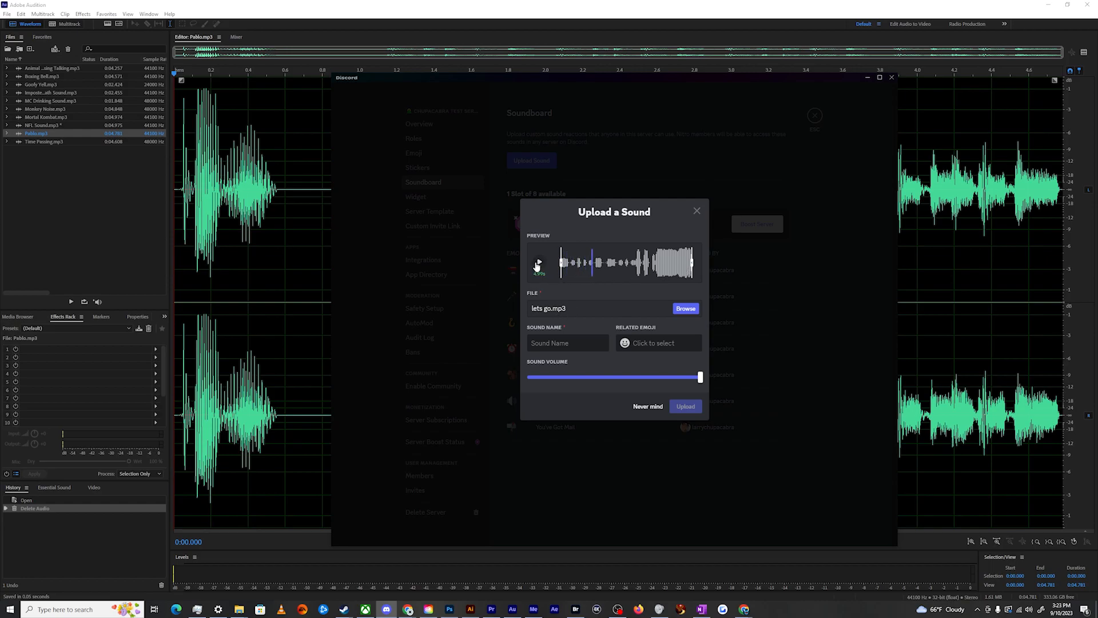
text(Le)
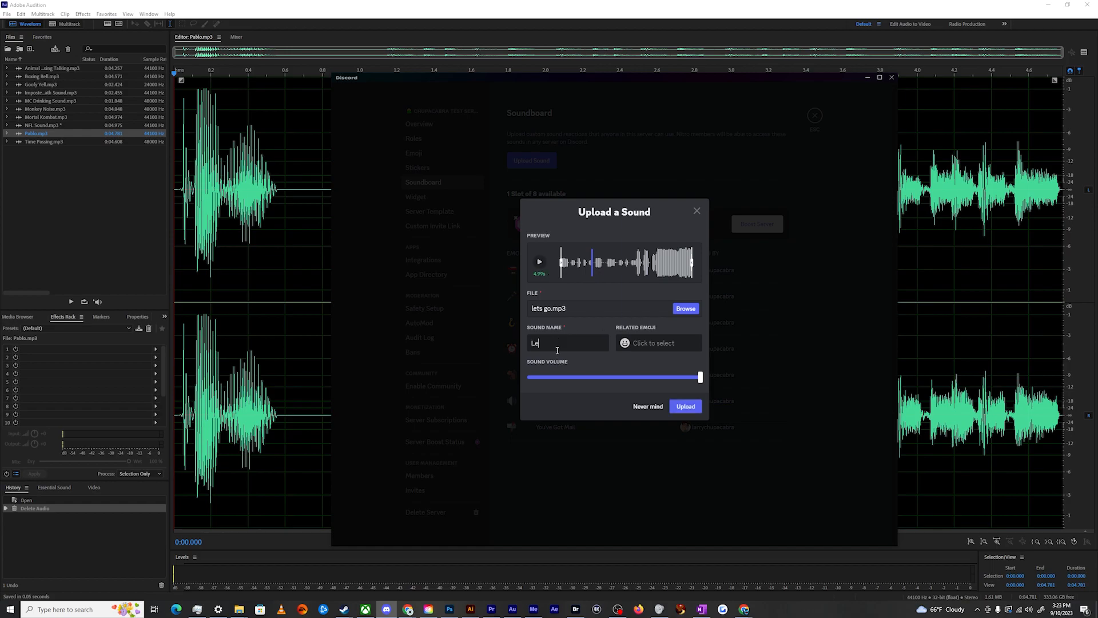
click(653, 343)
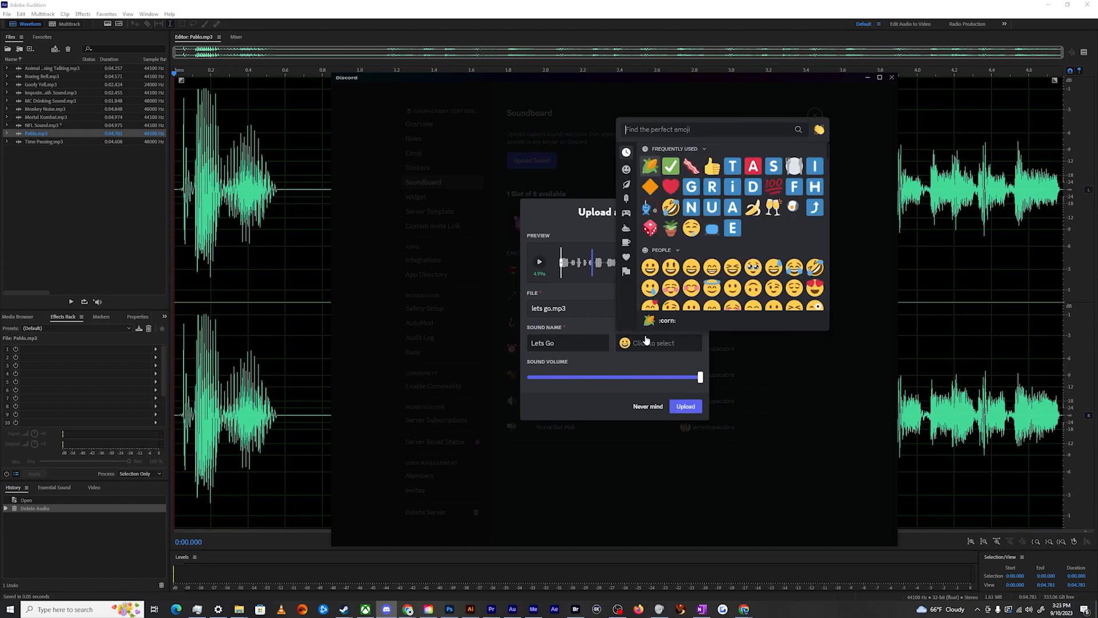
text(GO)
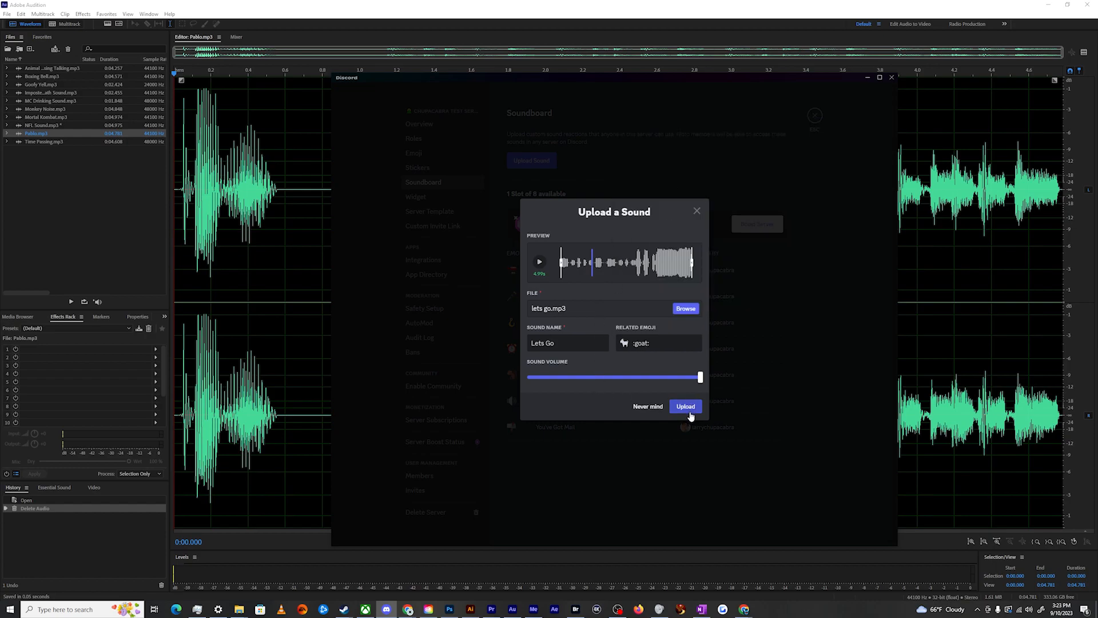
click(685, 406)
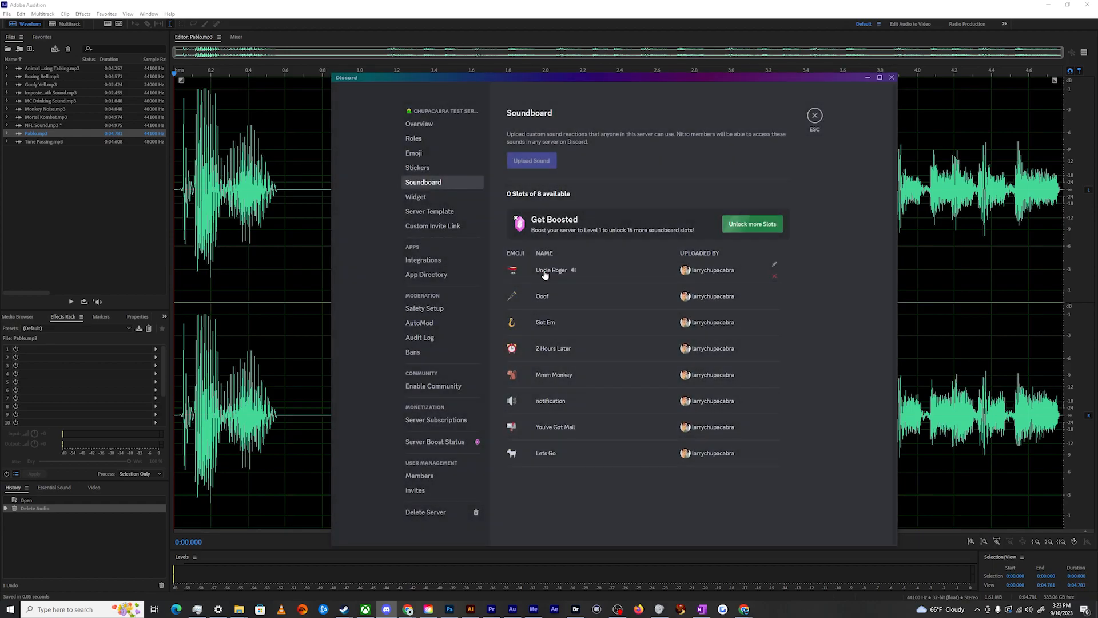
- Point Voice & Video Entrance Sounds at Chupacabra Test Server
click(815, 115)
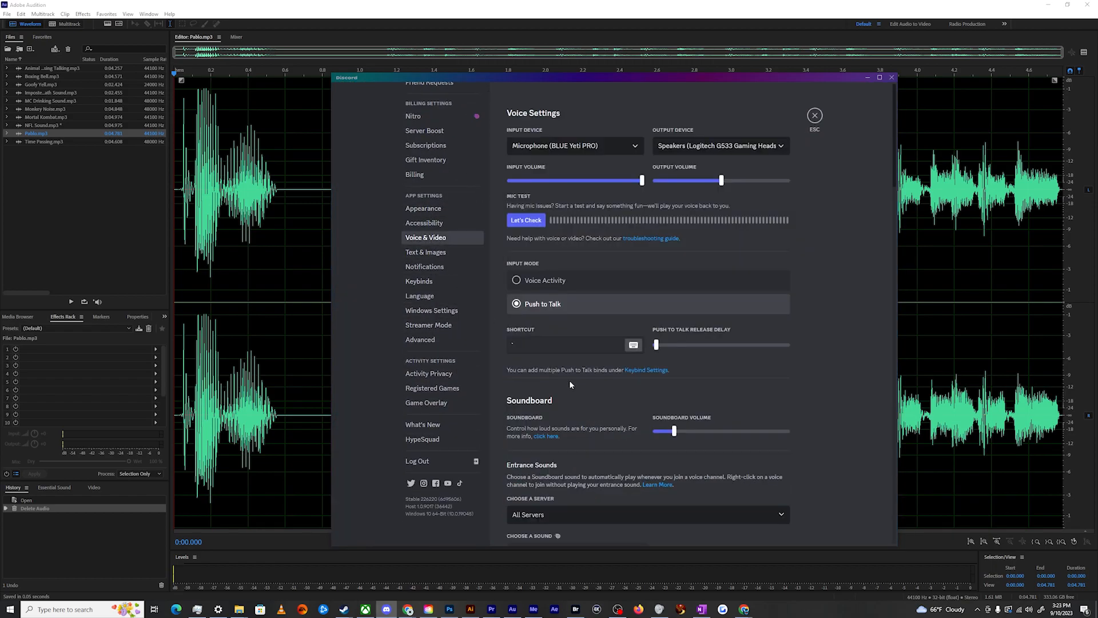
scroll(down, 3)
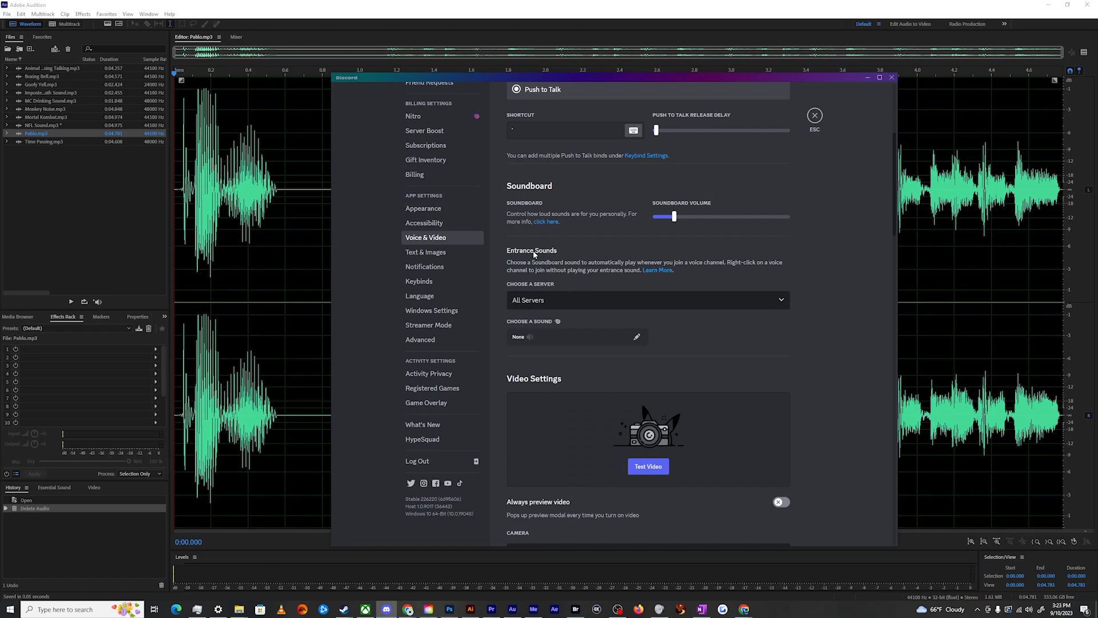
click(644, 299)
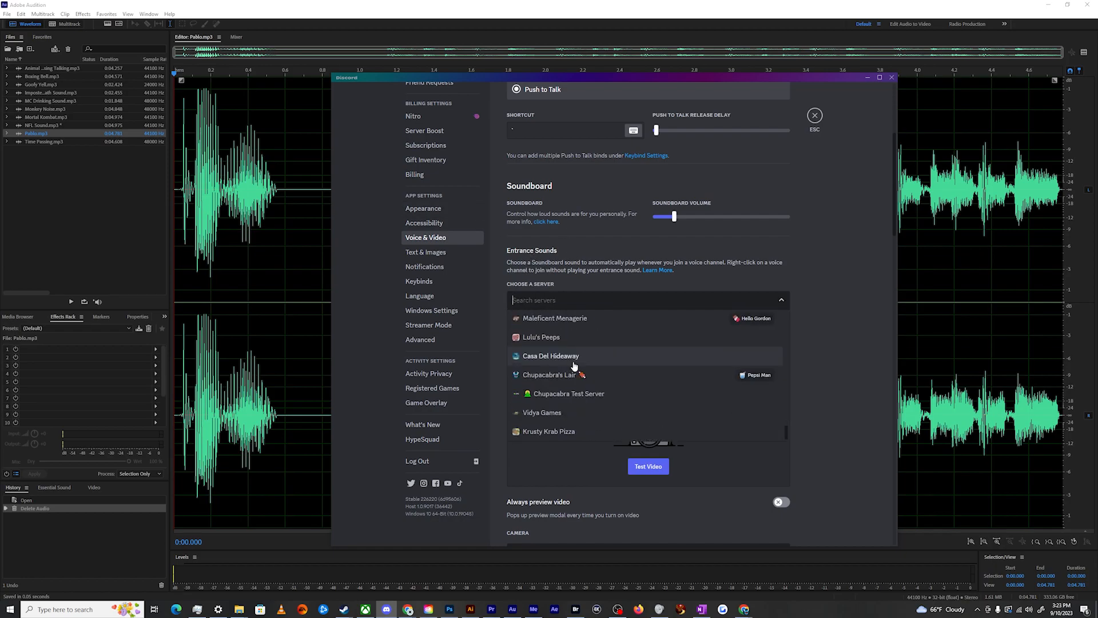
mouse_move(553, 400)
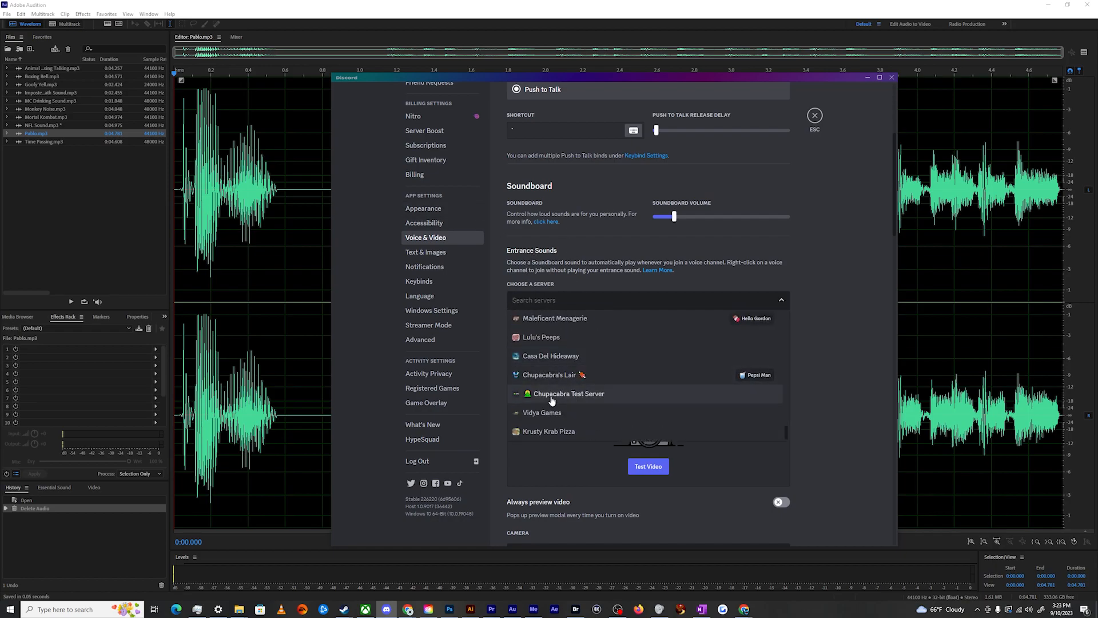
mouse_move(576, 409)
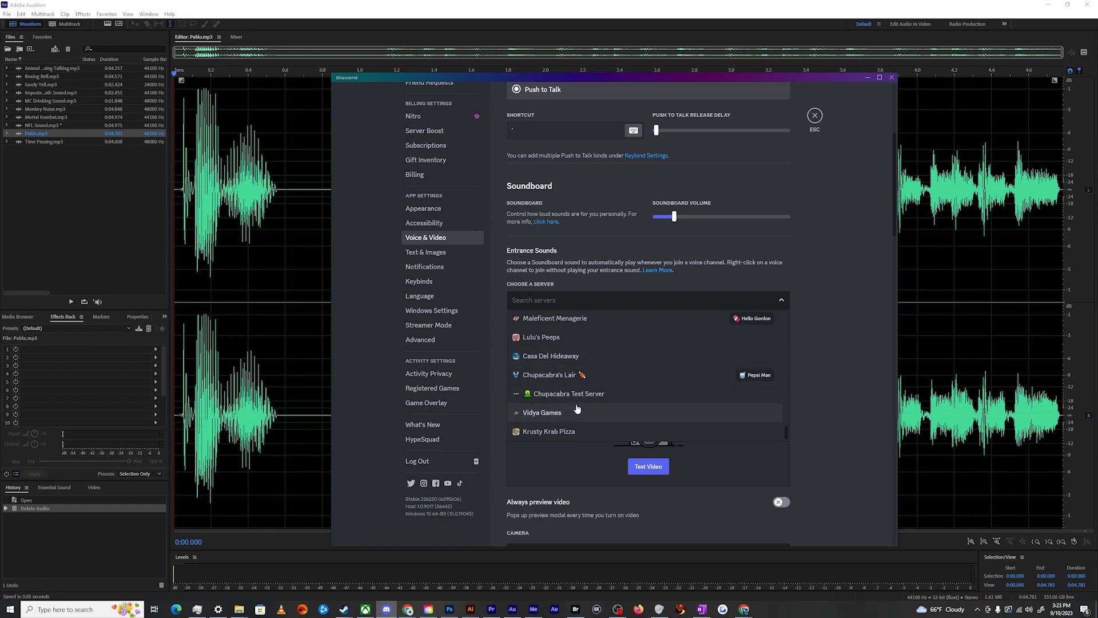
click(568, 392)
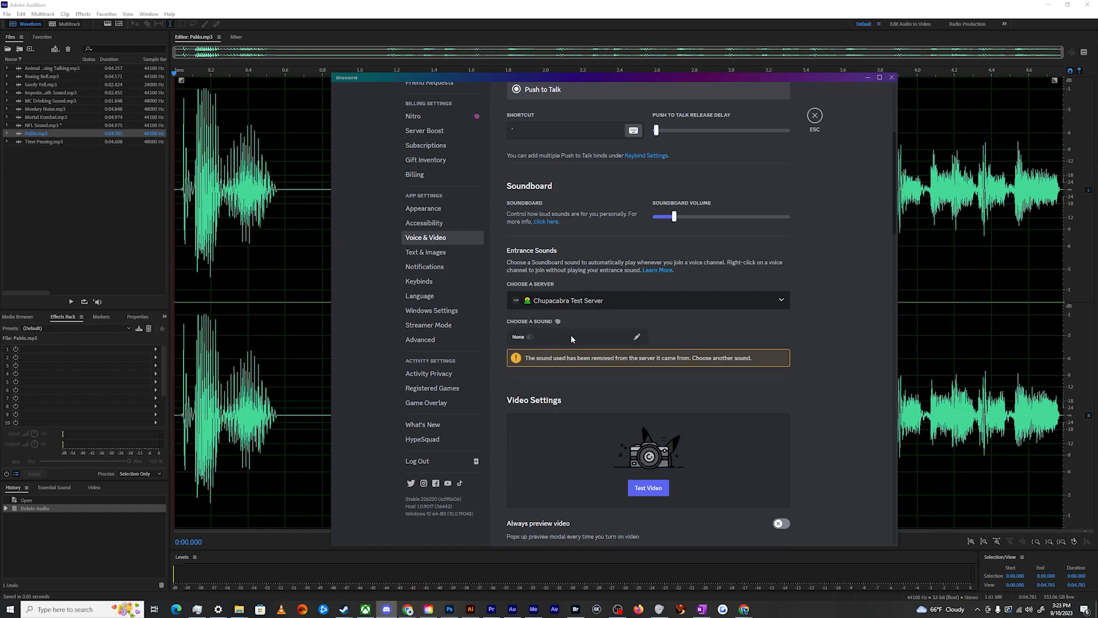
- Choose 'Lets Go' as the entrance sound and close settings
click(636, 337)
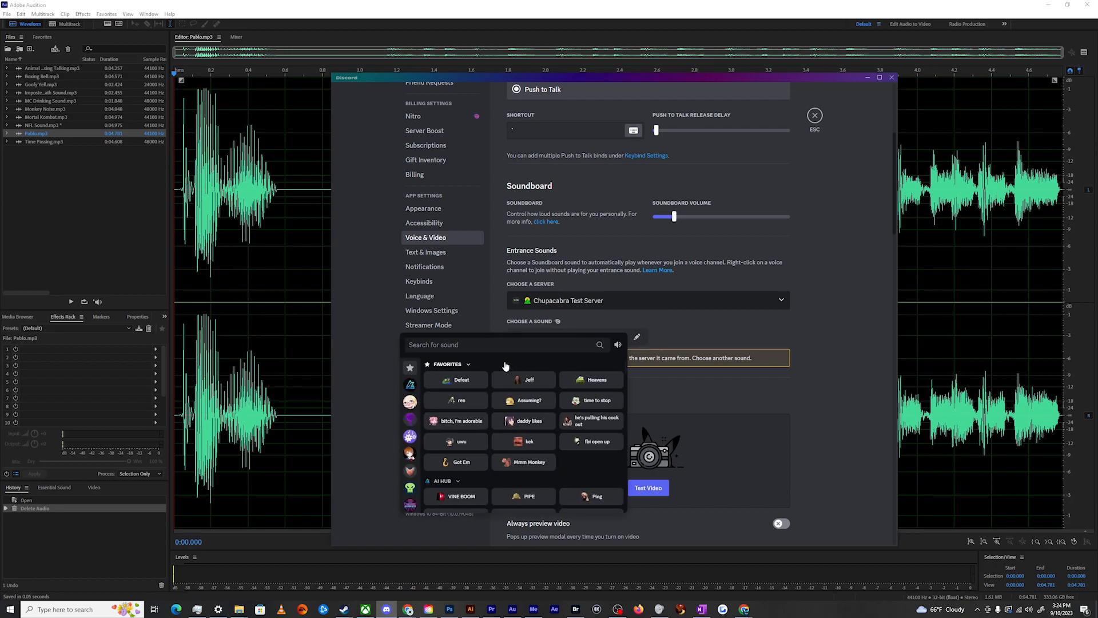
text(Lets go)
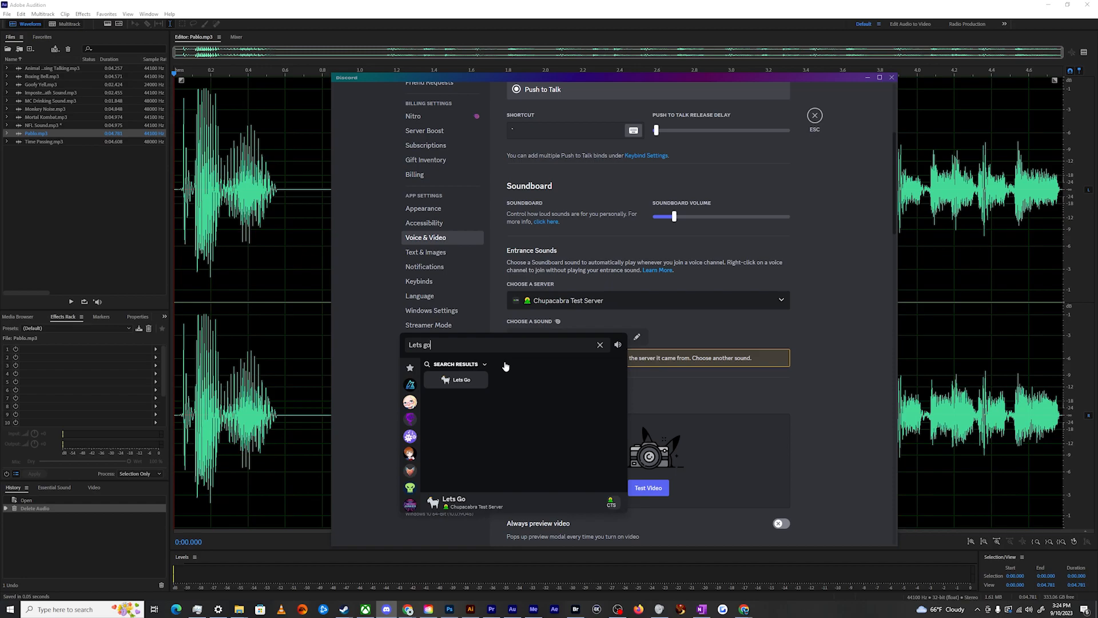
click(460, 379)
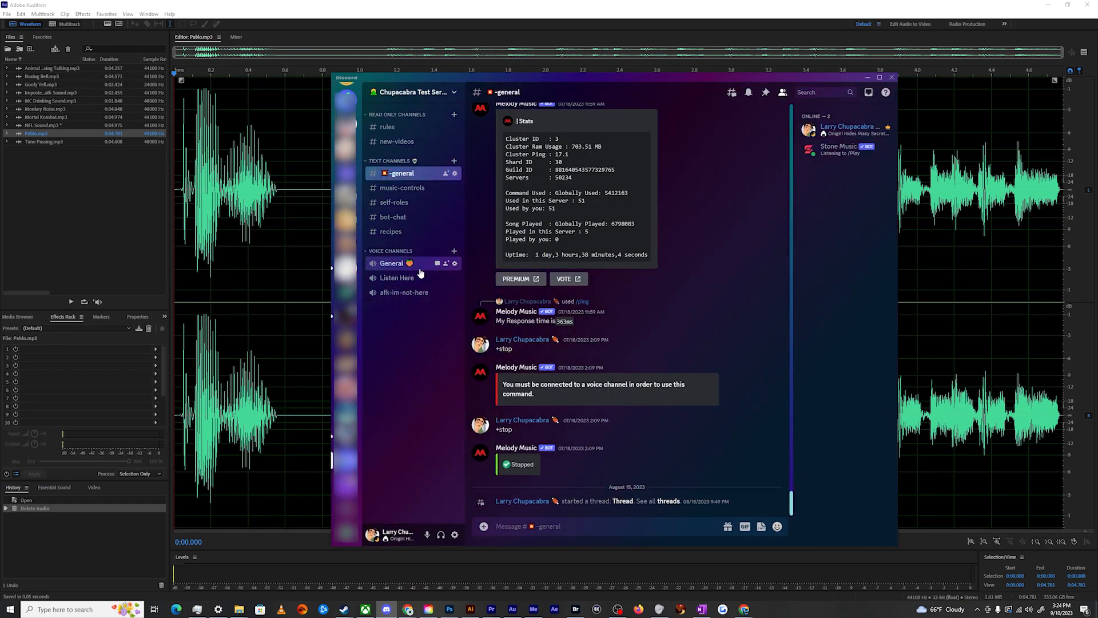
- Join the General voice channel on Chupacabra Test Server
click(392, 262)
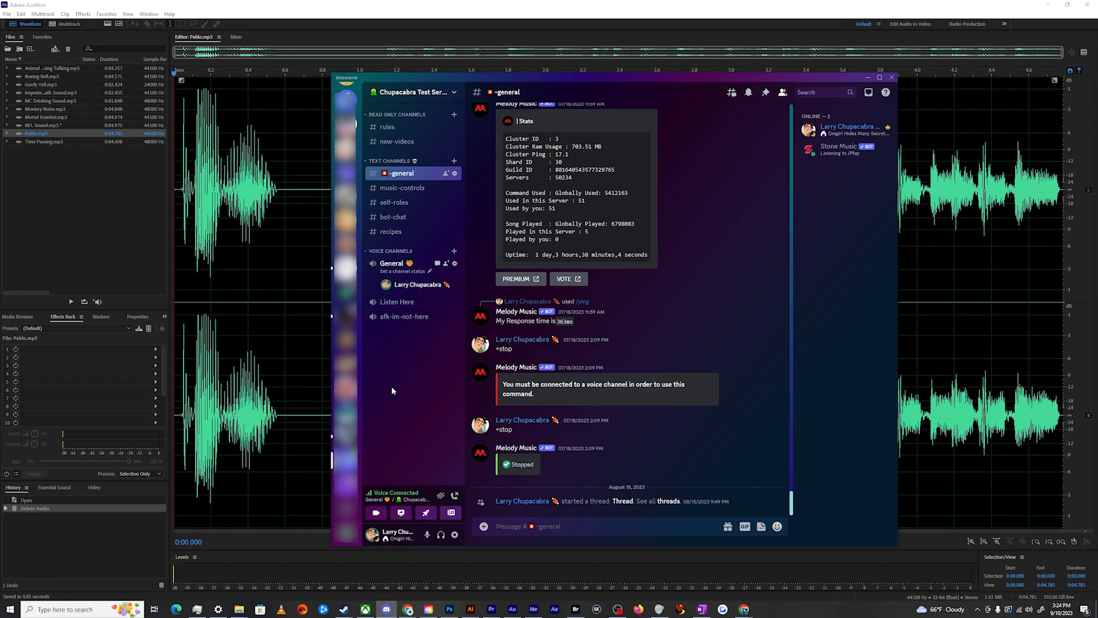
mouse_move(403, 393)
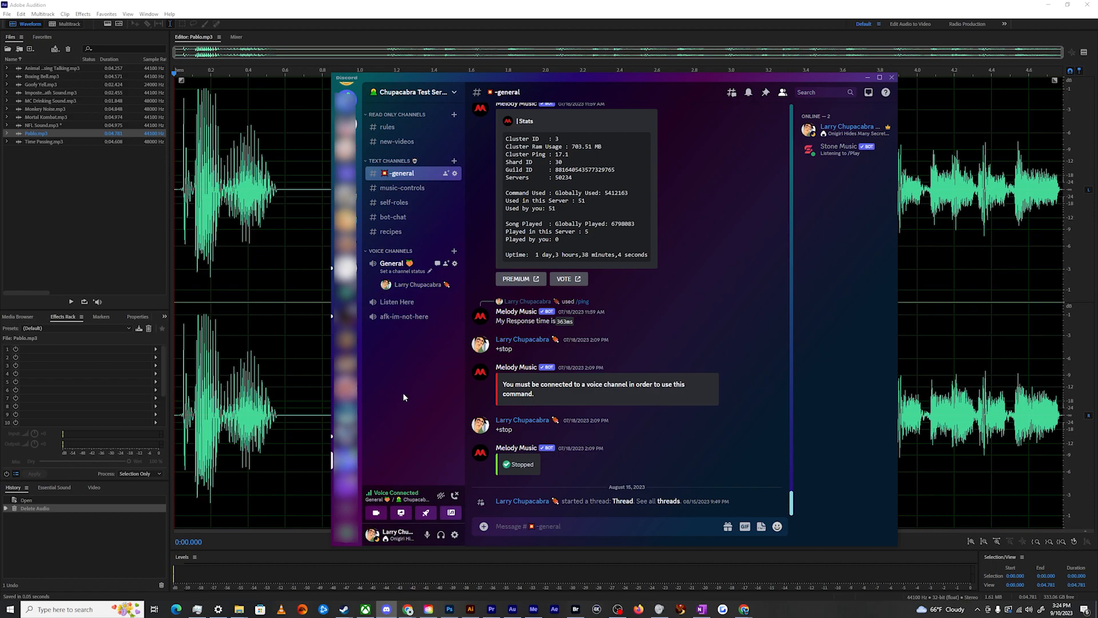
mouse_move(435, 456)
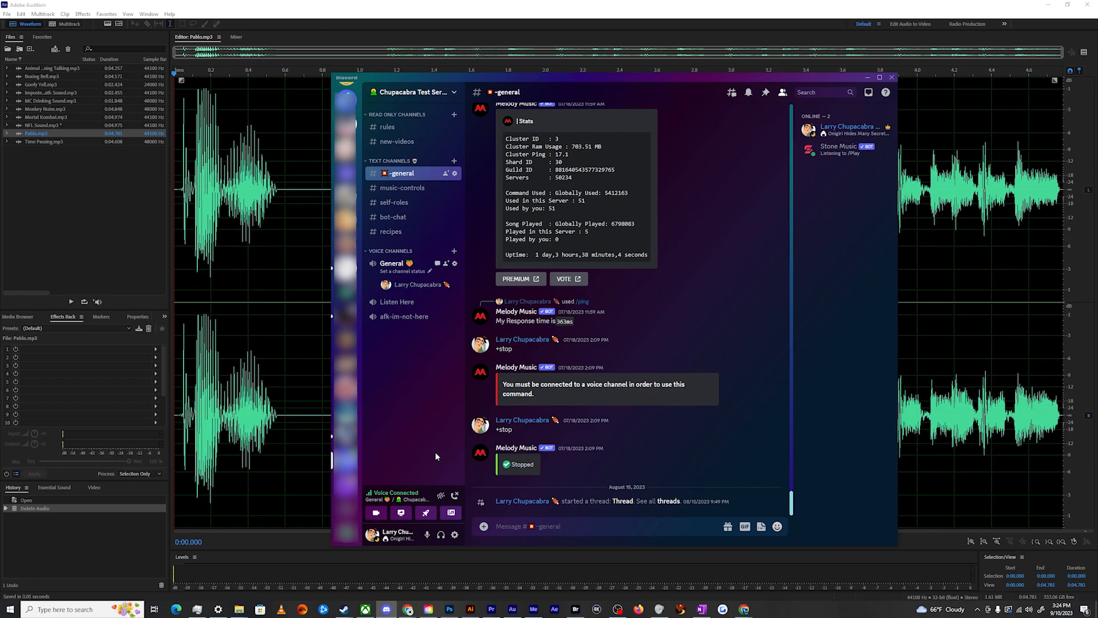
mouse_move(450, 512)
text(let)
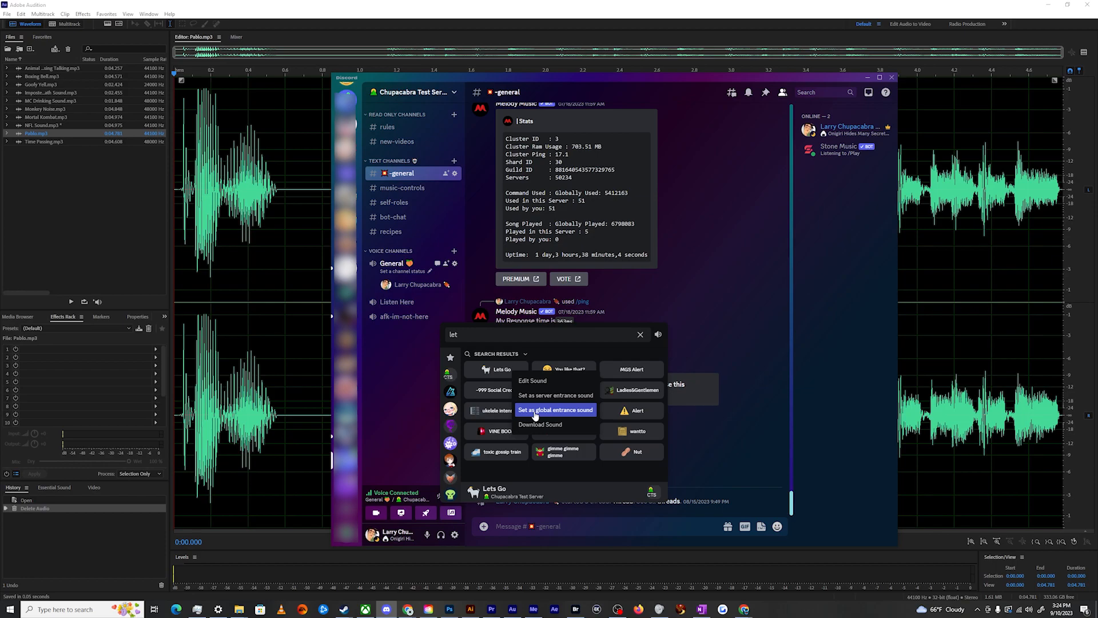
mouse_move(555, 395)
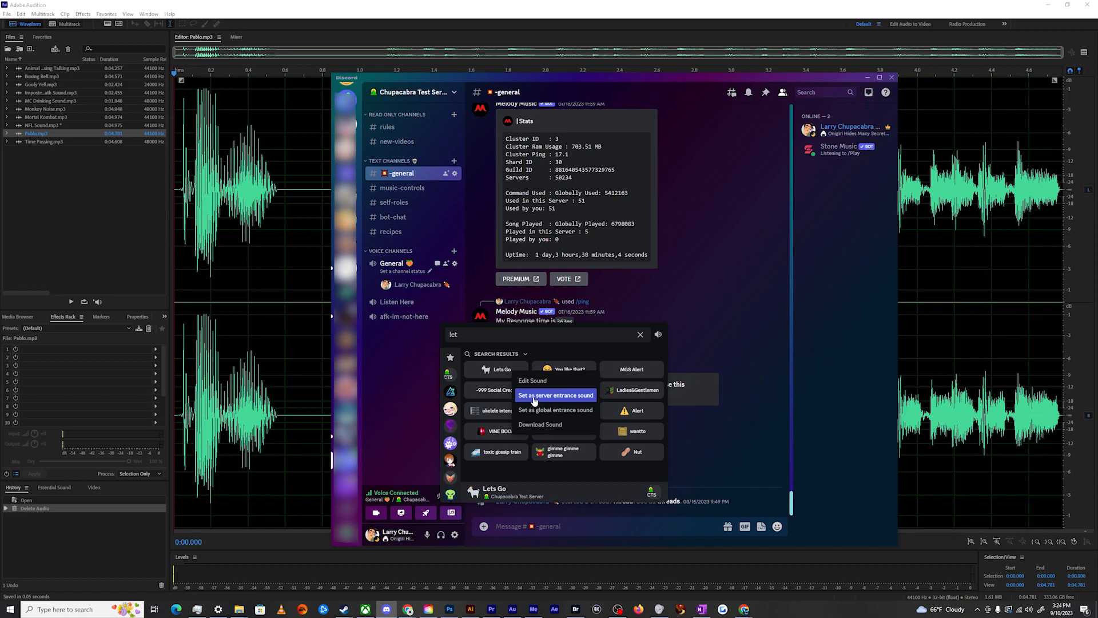
- Set Lets Go as the server entrance sound from its soundboard menu
click(640, 334)
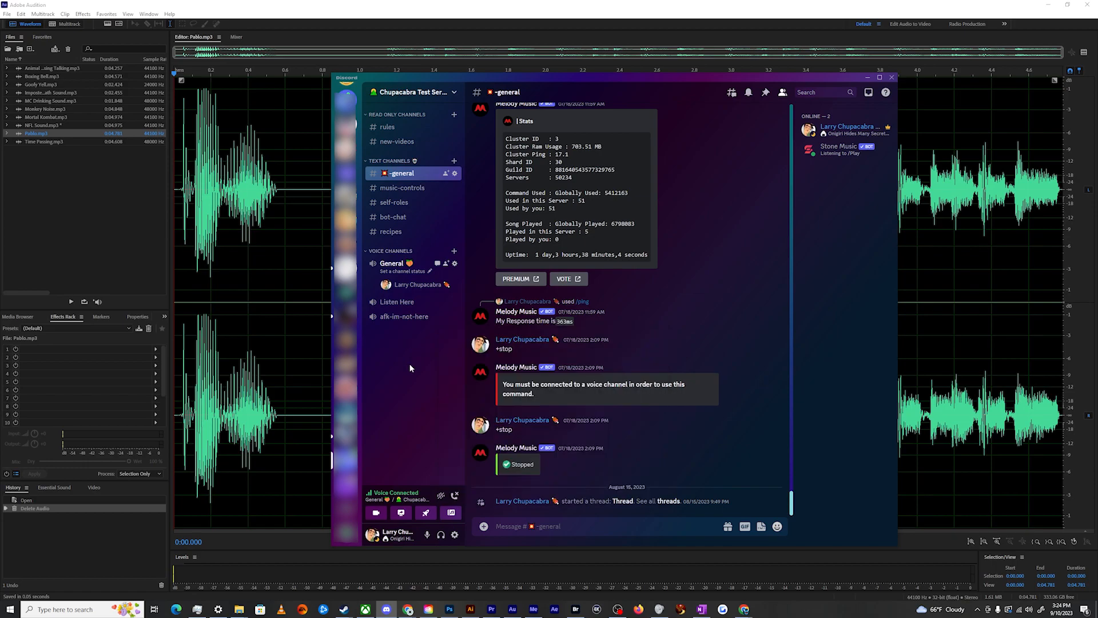
mouse_move(411, 369)
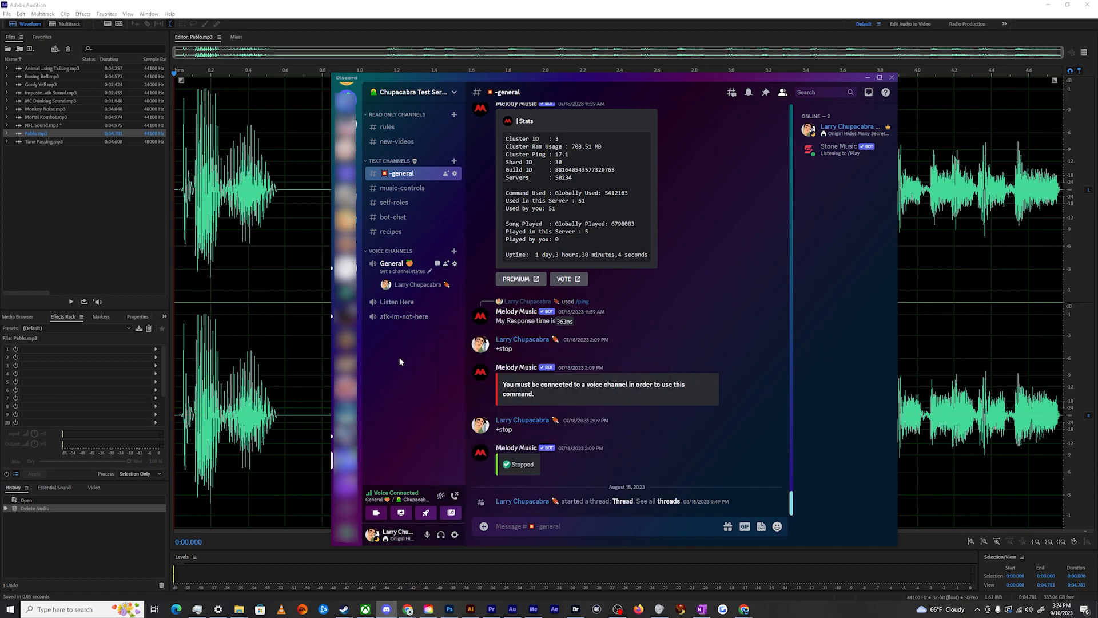